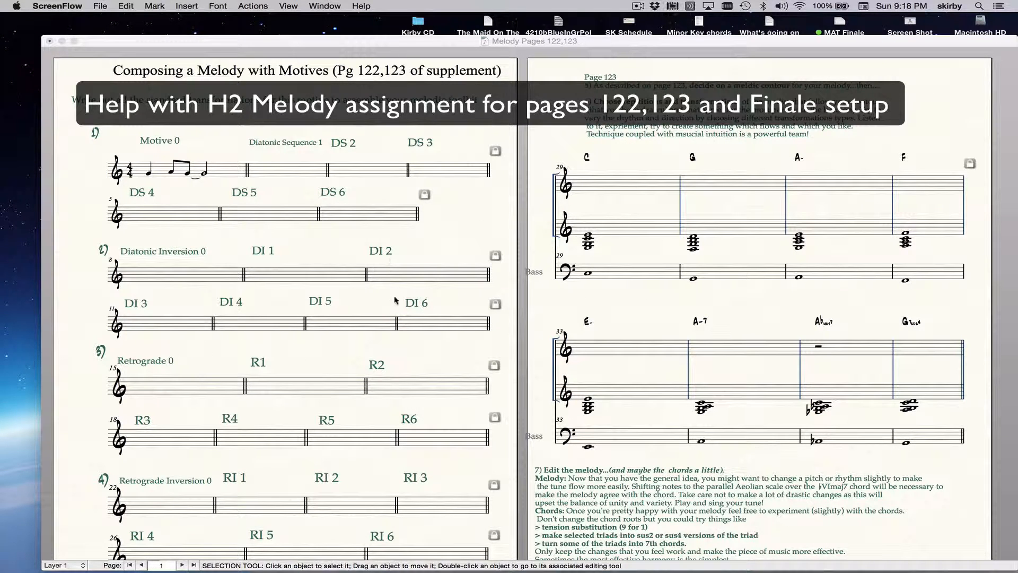
mouse_move(362, 286)
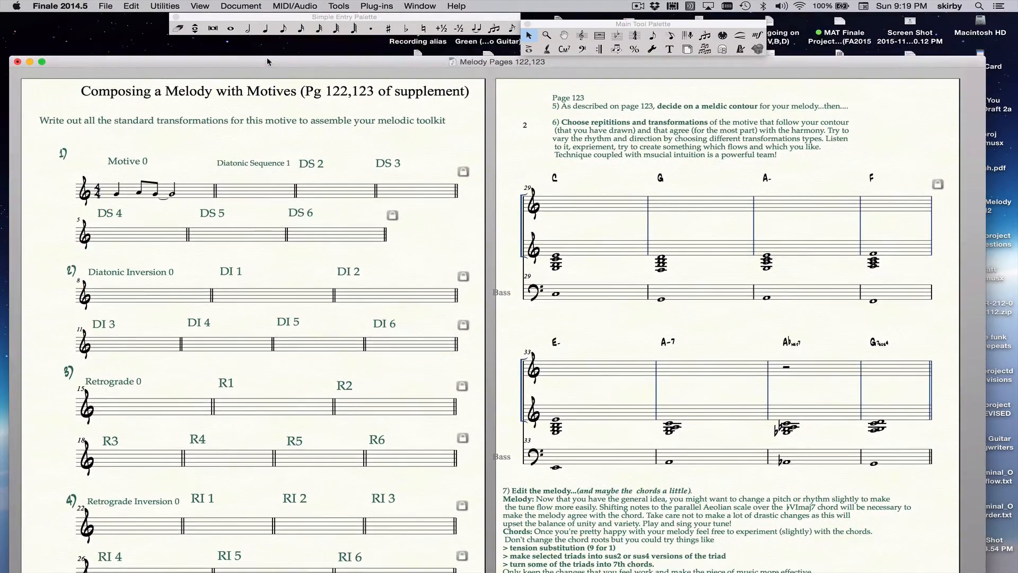
Step: Review the program preferences for saving/printing and folder locations, then close them unchanged
scroll(down, 3)
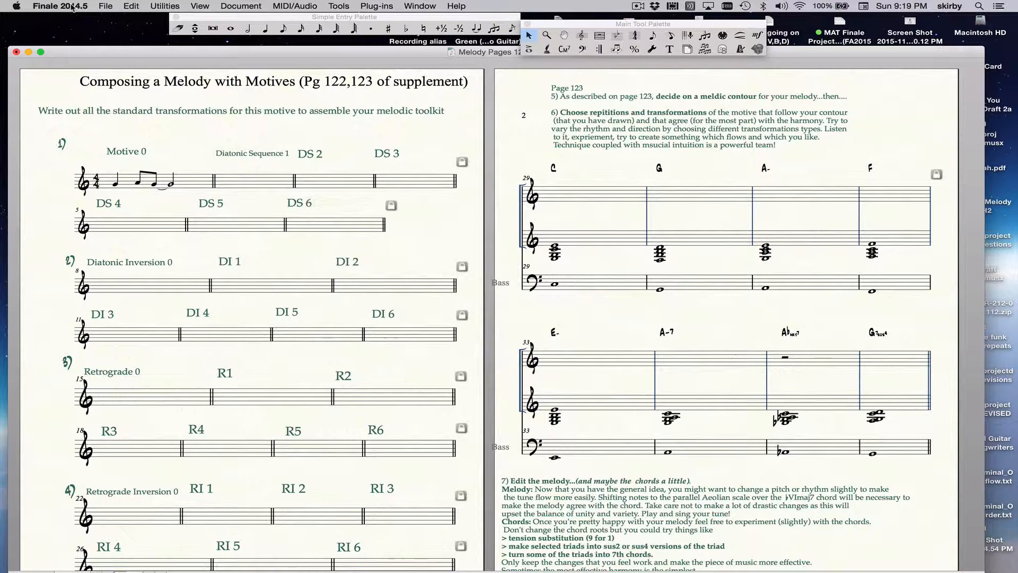
click(60, 6)
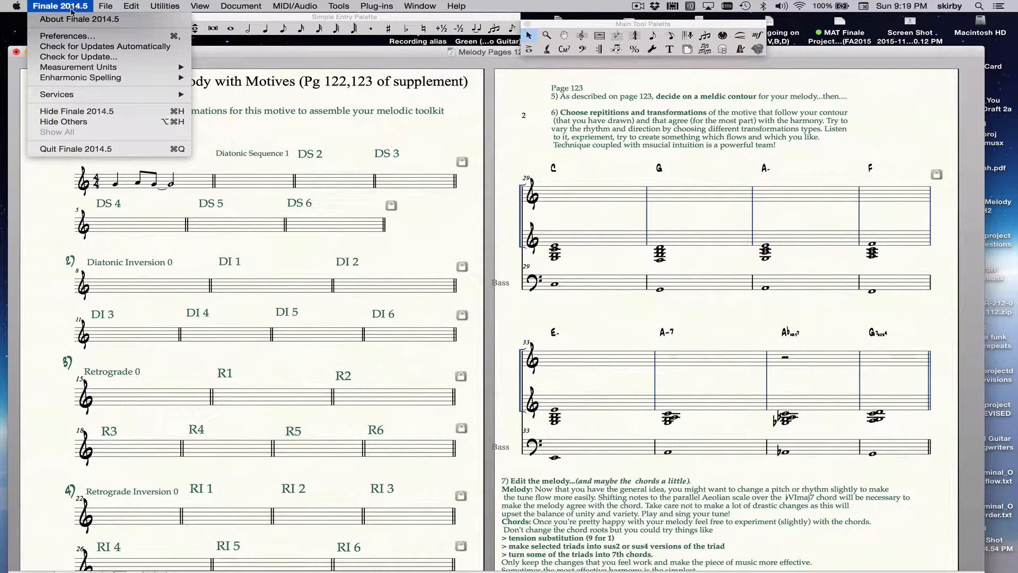
click(67, 36)
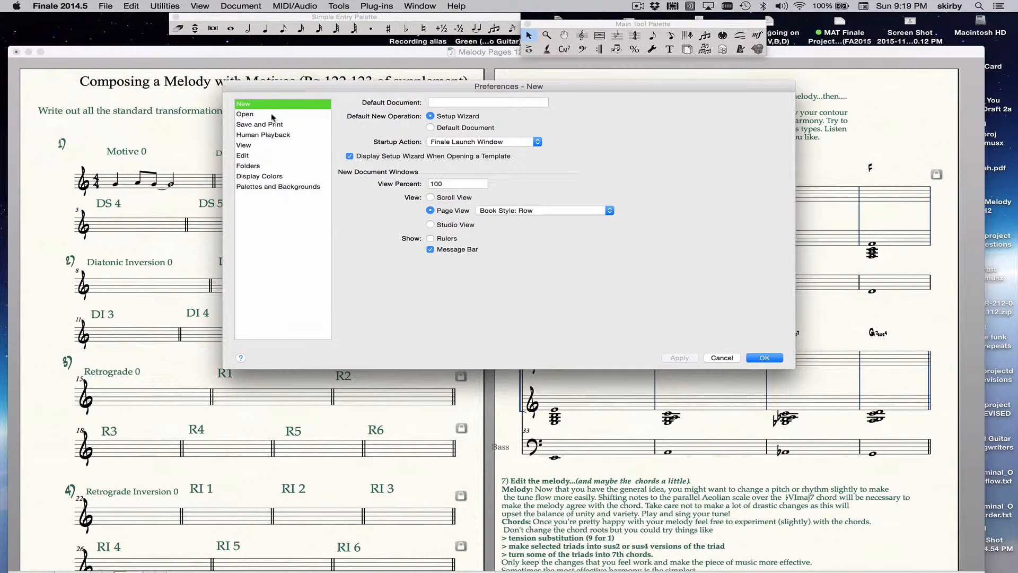
click(260, 124)
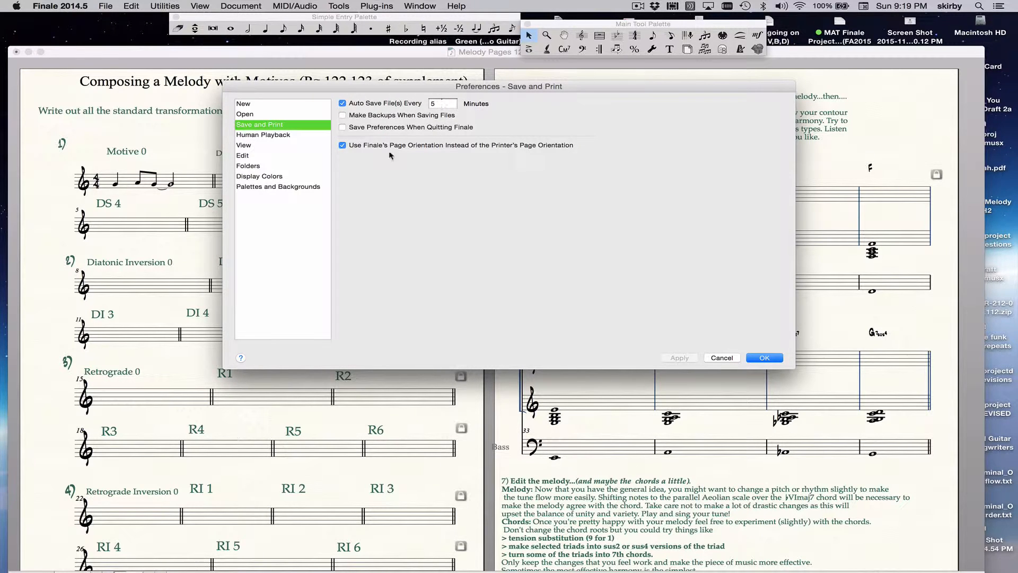
mouse_move(312, 198)
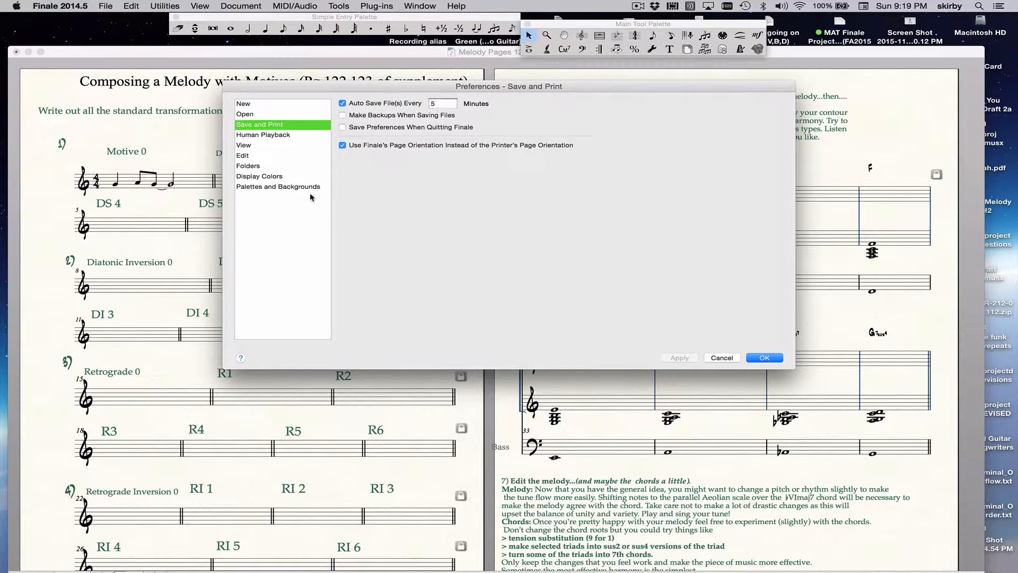
mouse_move(296, 165)
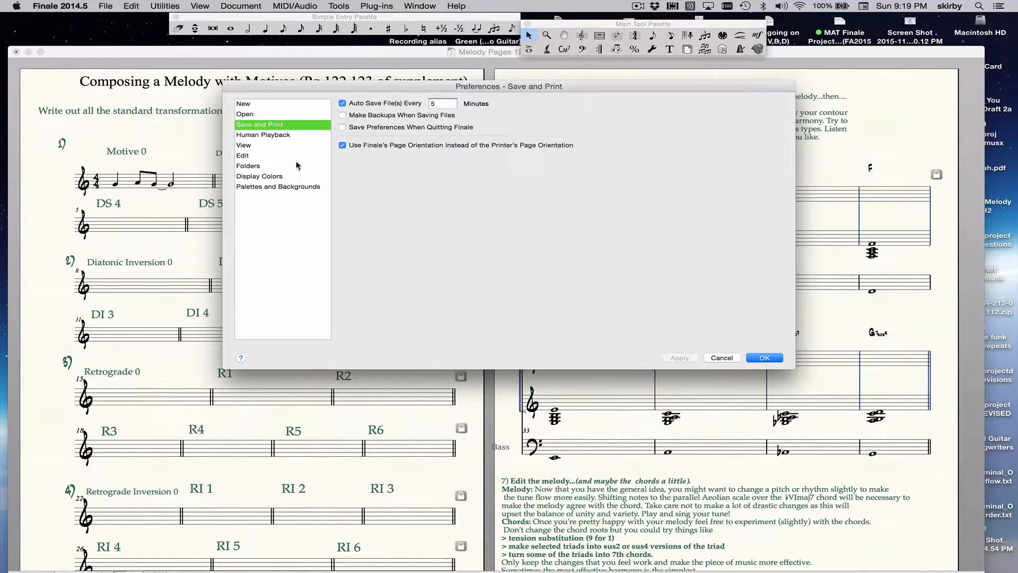
click(248, 165)
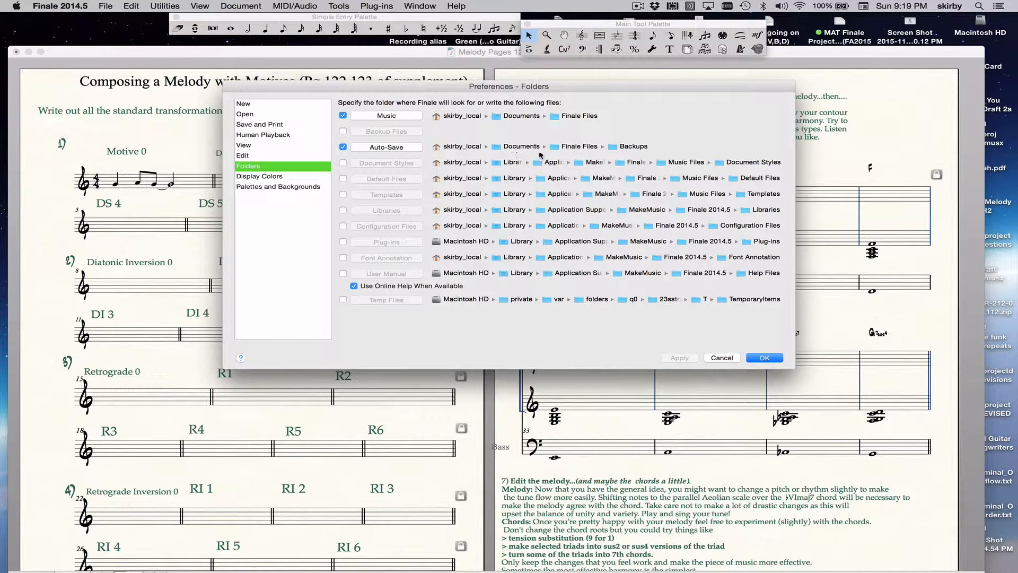
mouse_move(654, 331)
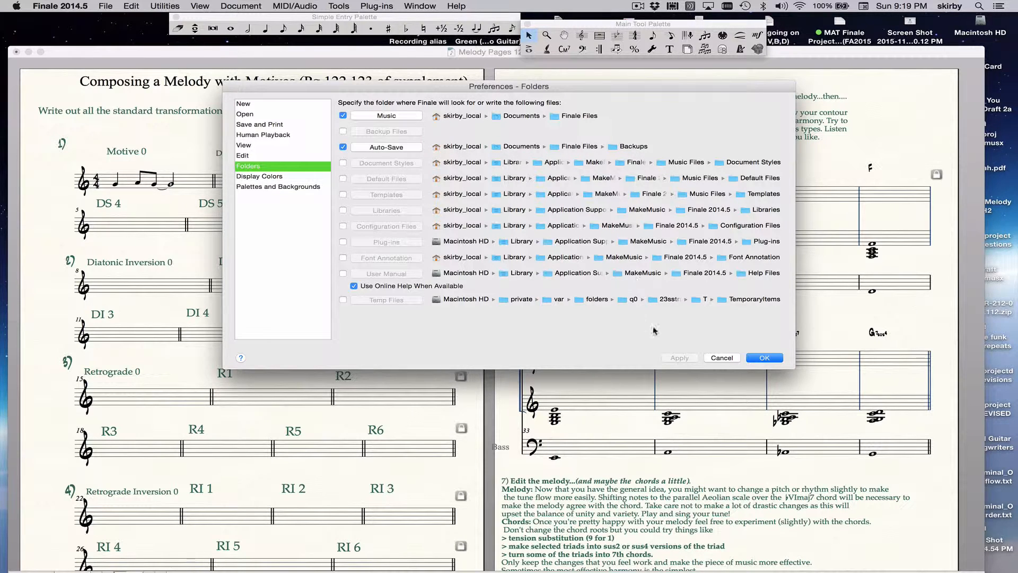
click(764, 357)
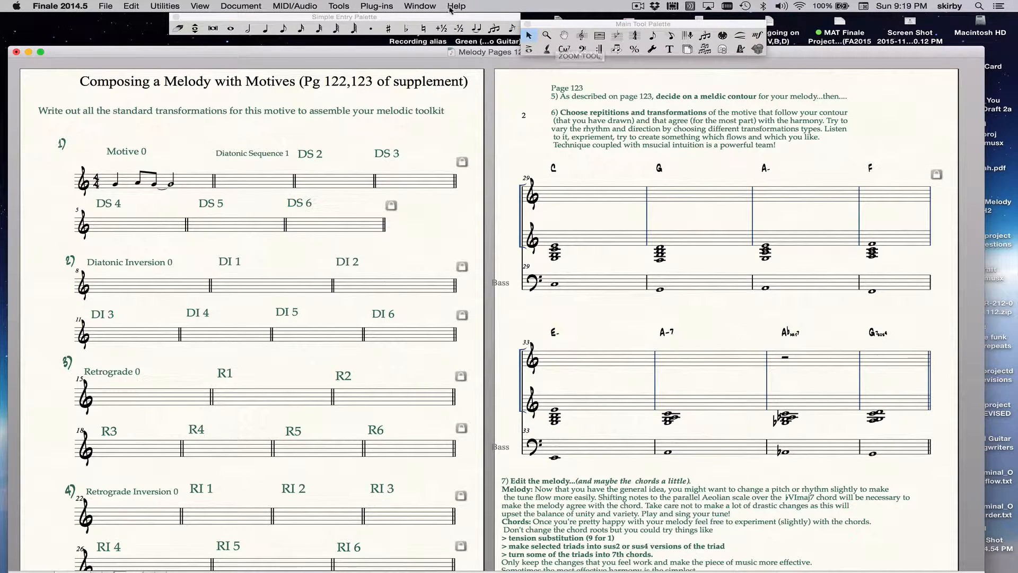
Step: Switch to Simple Entry and keep the Laptop Shortcut Table in its keyboard shortcut options
click(418, 7)
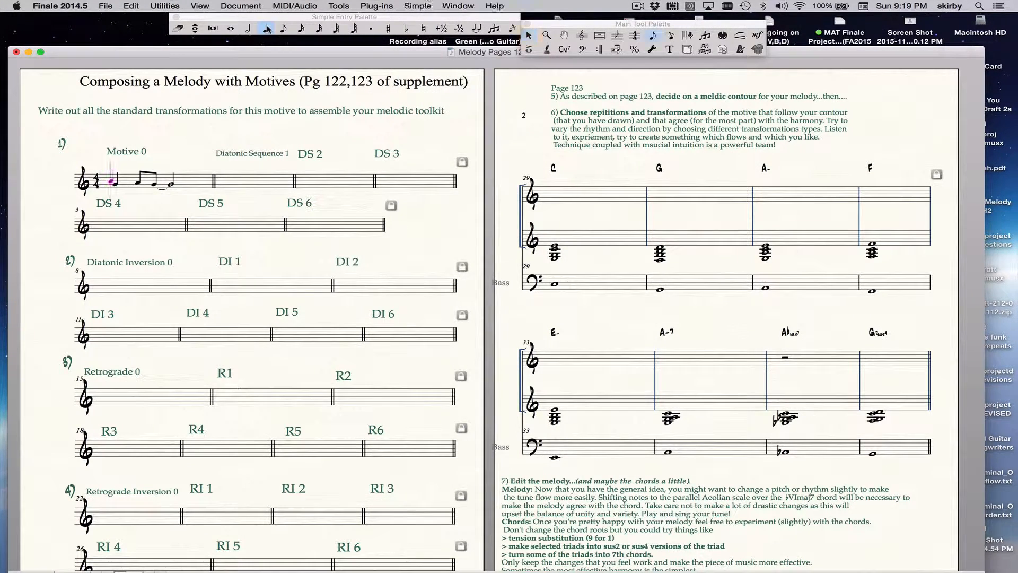
click(265, 28)
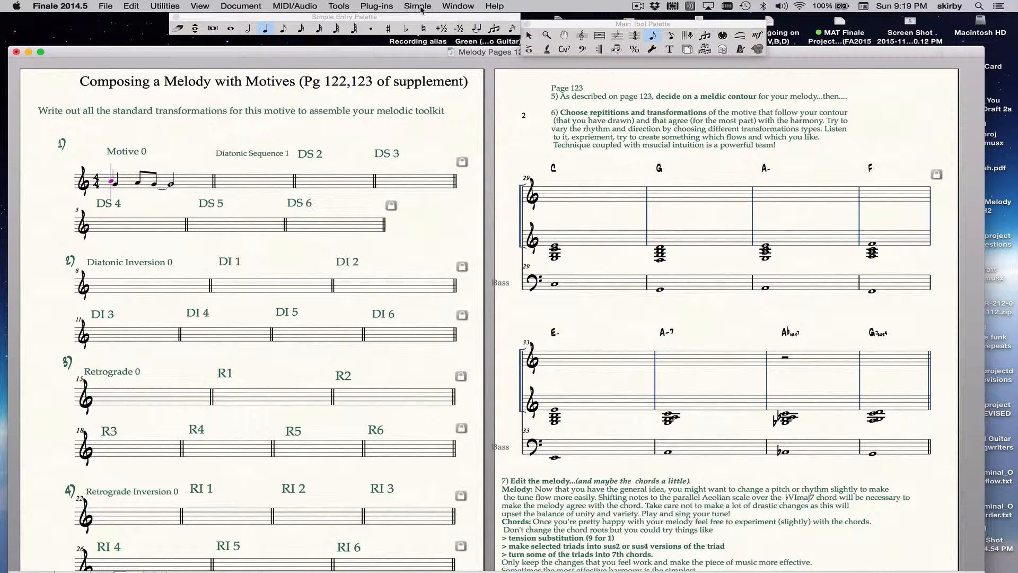
click(417, 6)
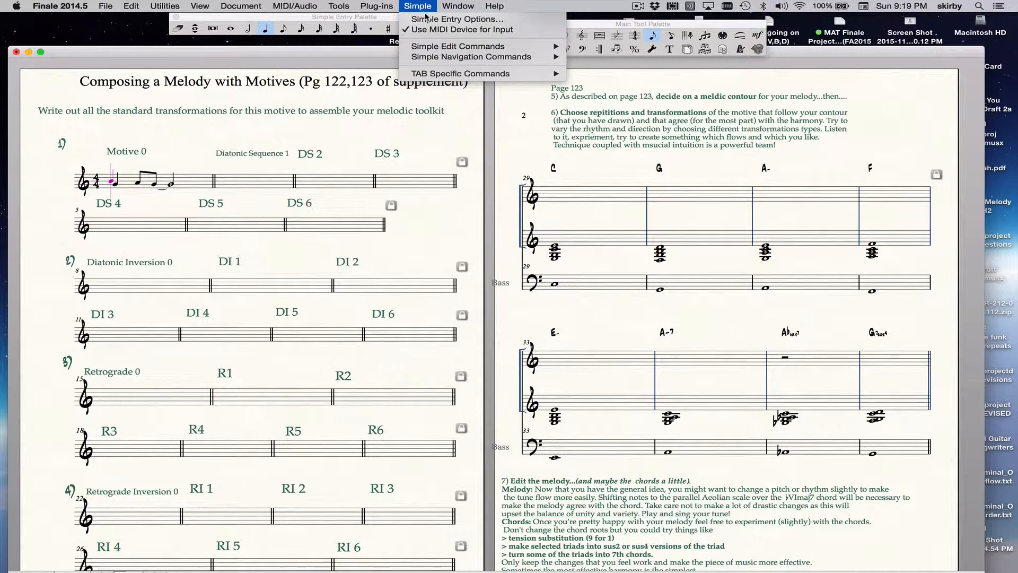
click(456, 18)
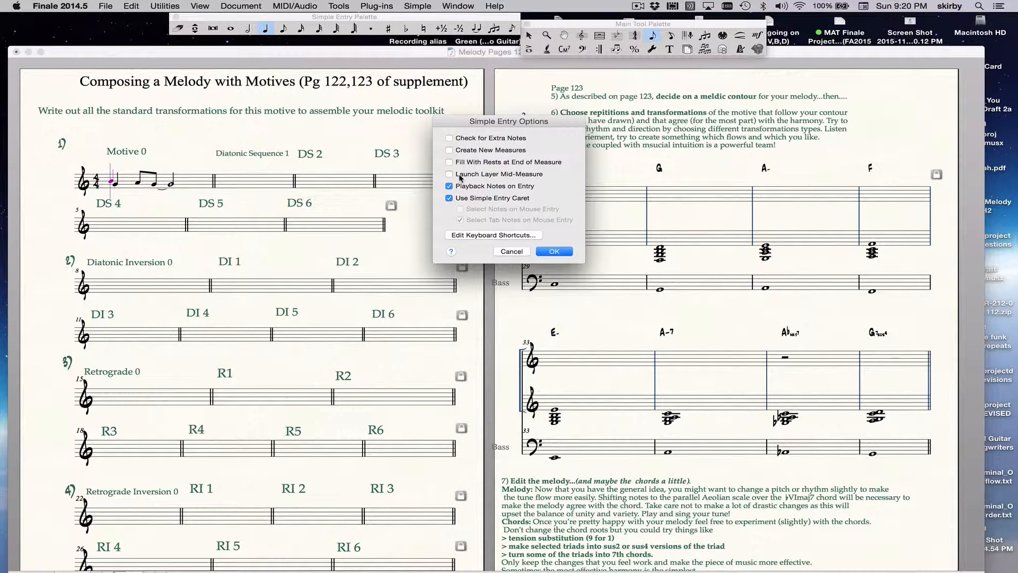
click(449, 172)
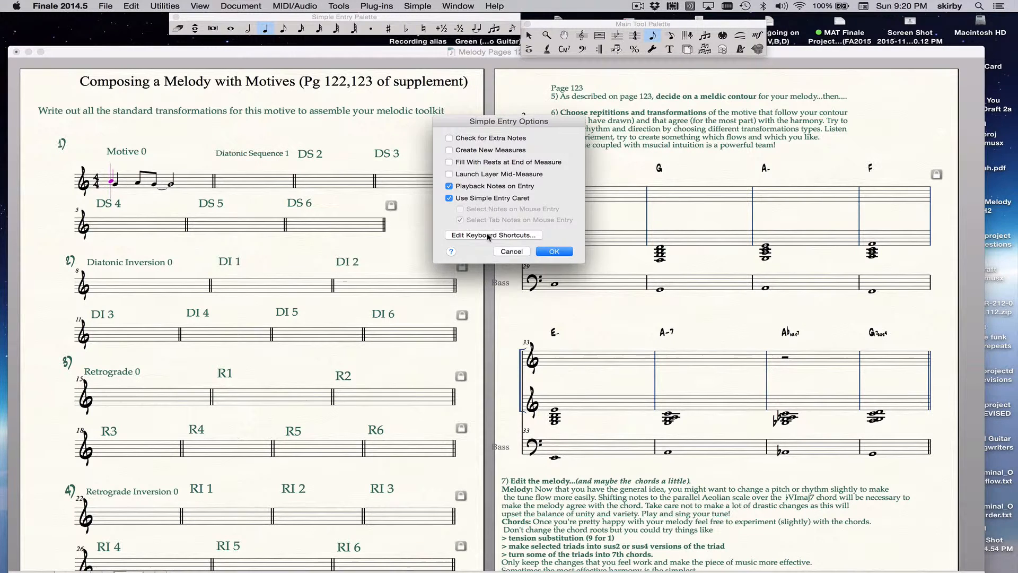
click(493, 234)
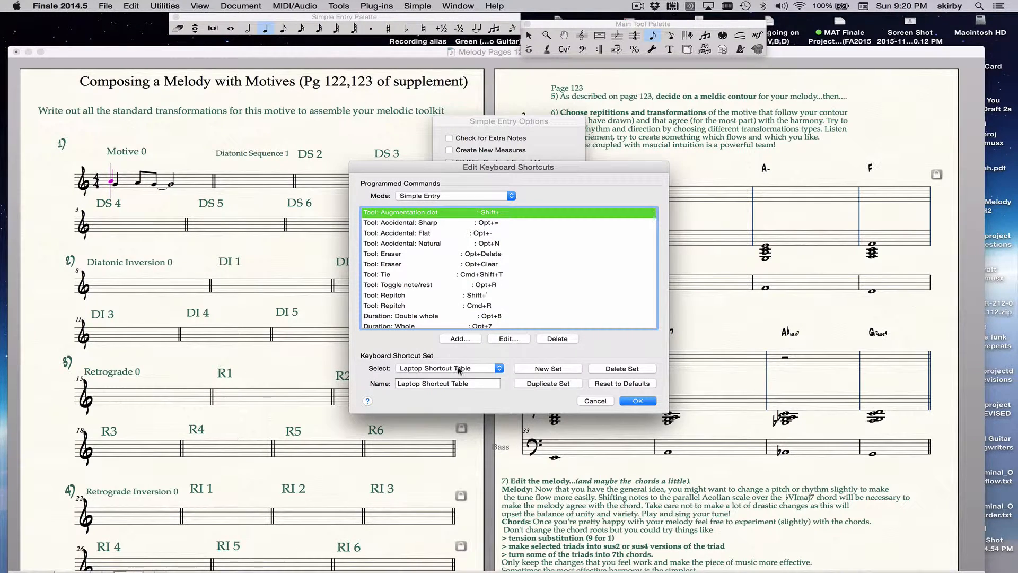
click(446, 368)
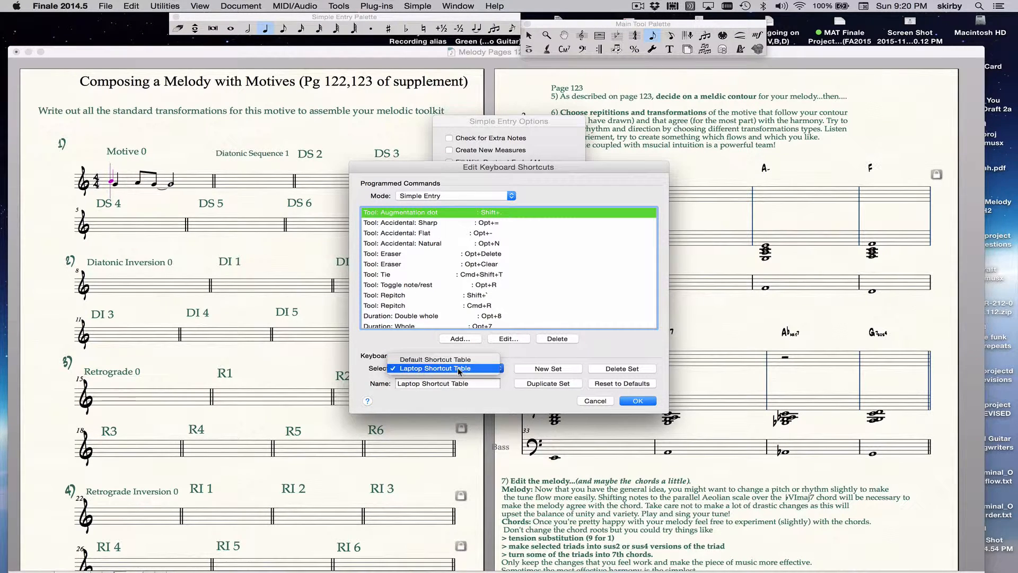
click(446, 368)
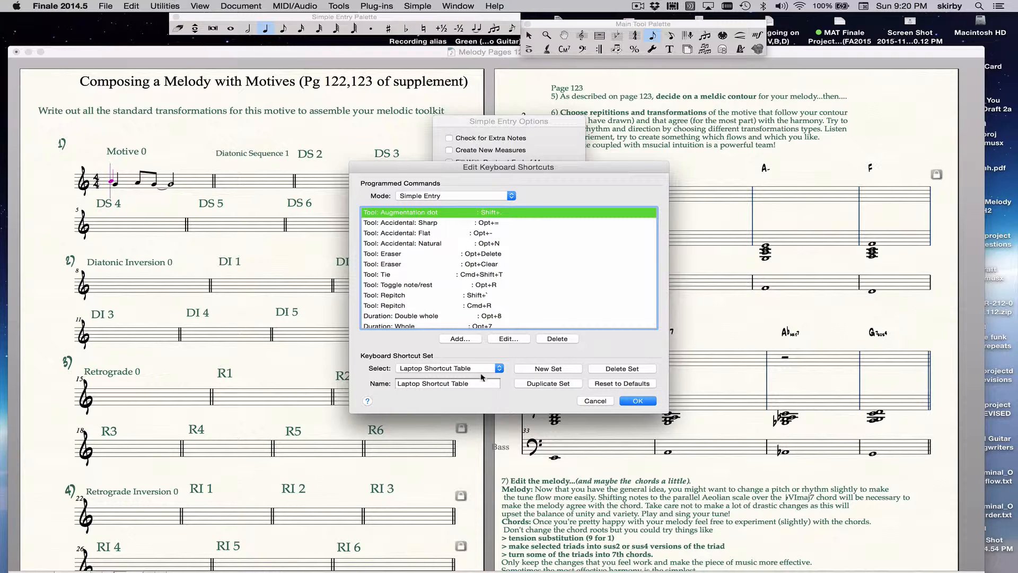
mouse_move(476, 369)
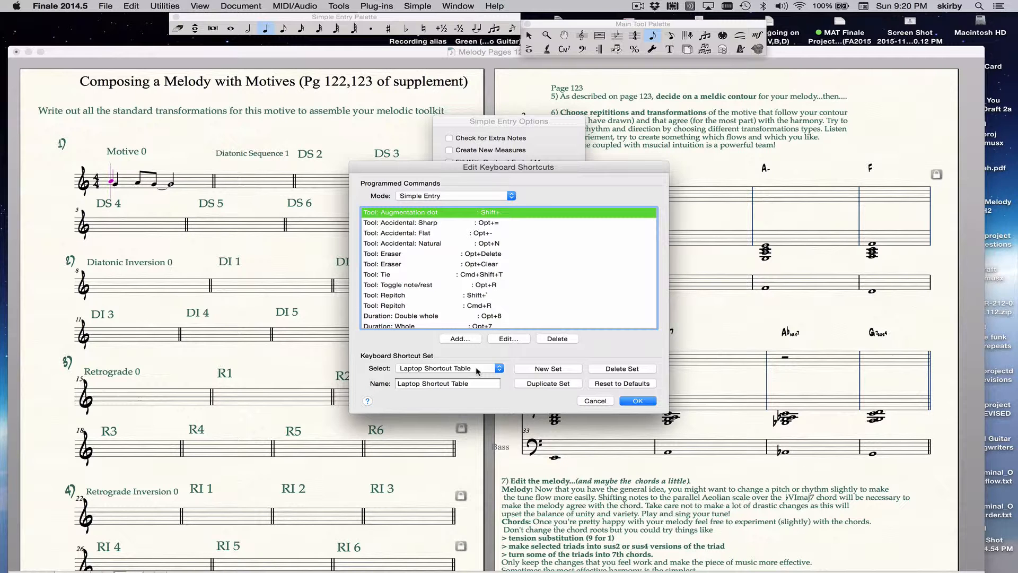
click(594, 400)
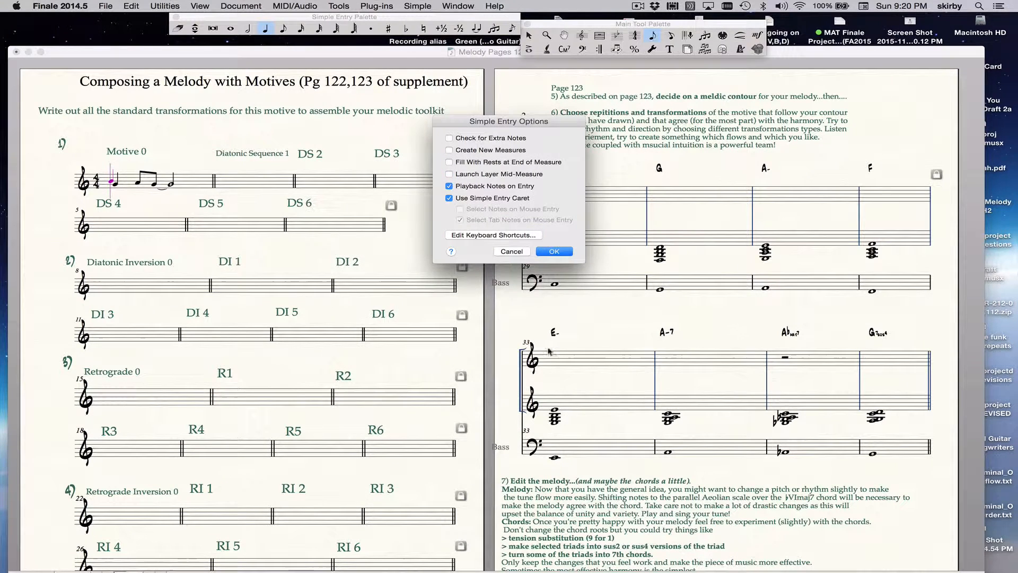
click(554, 252)
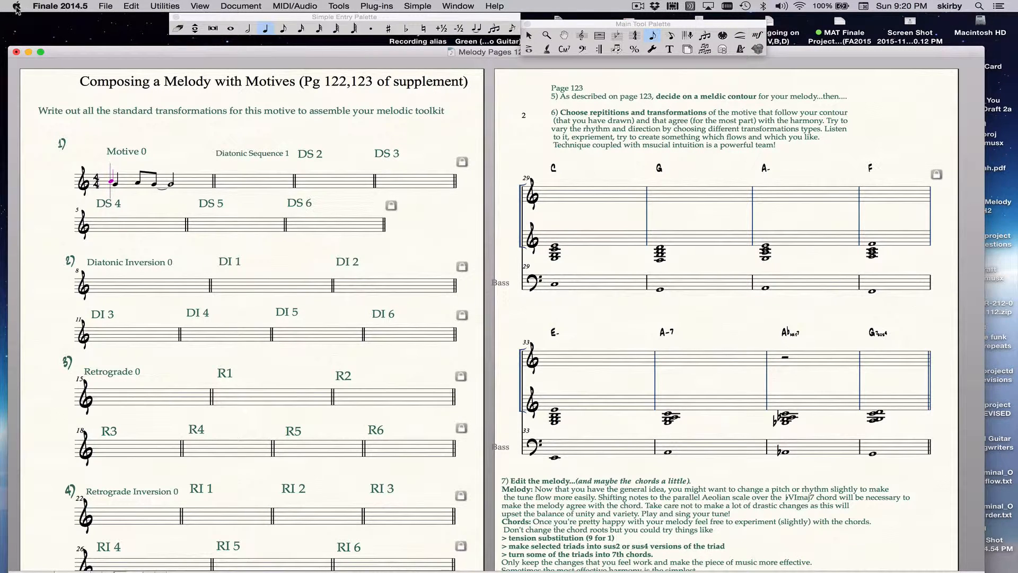
click(16, 7)
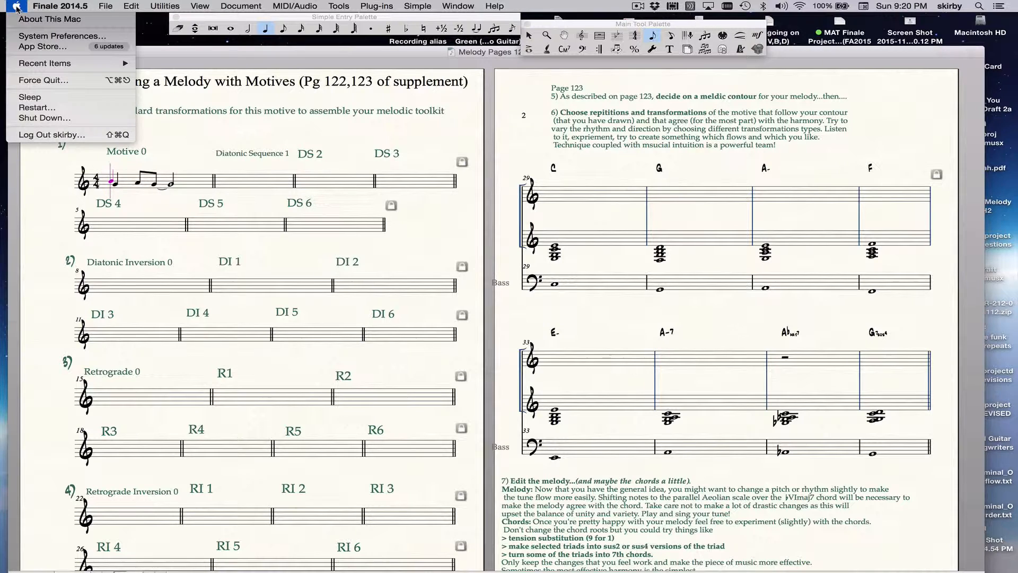
mouse_move(42, 45)
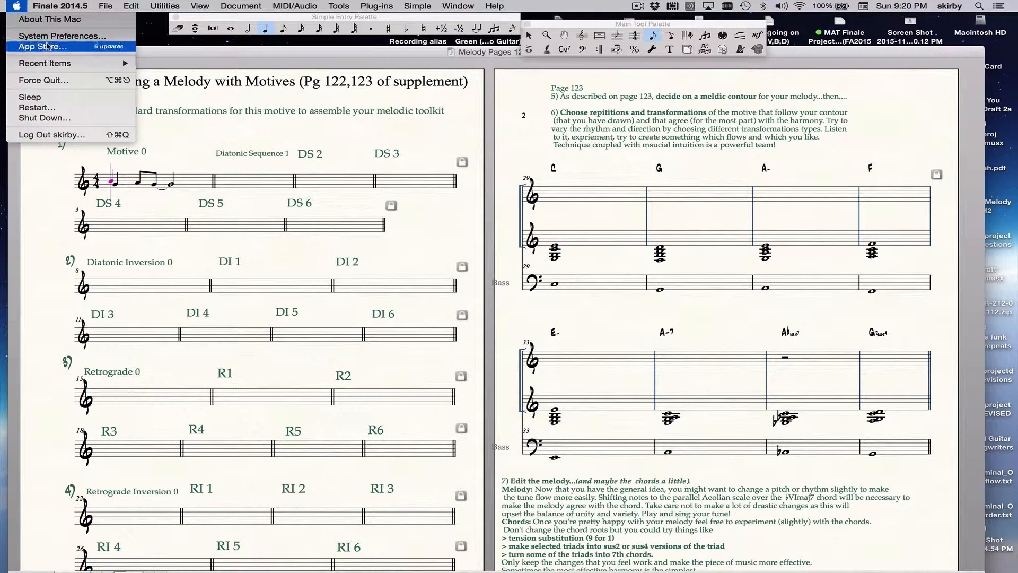
click(63, 36)
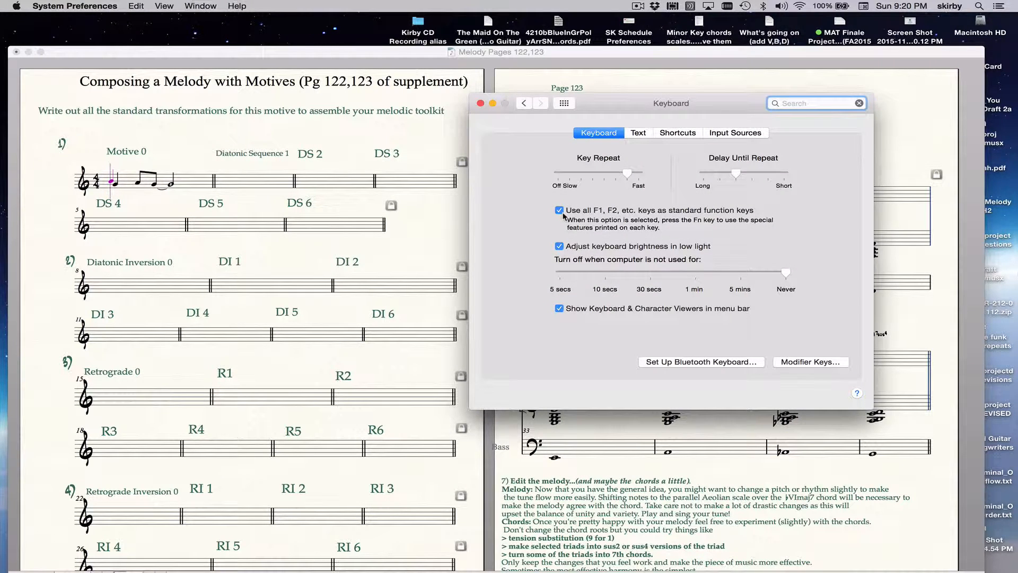
mouse_move(618, 218)
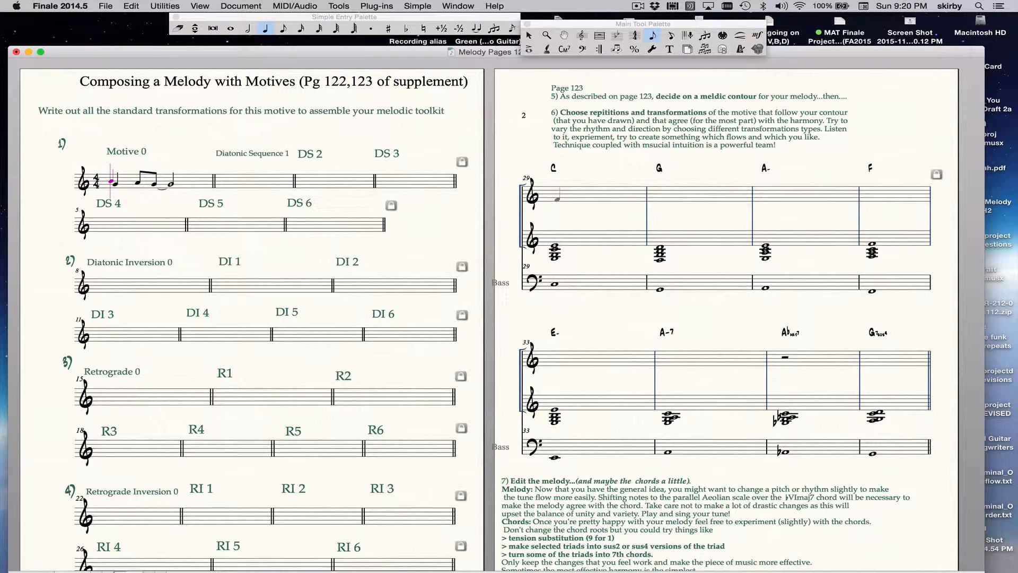
click(571, 189)
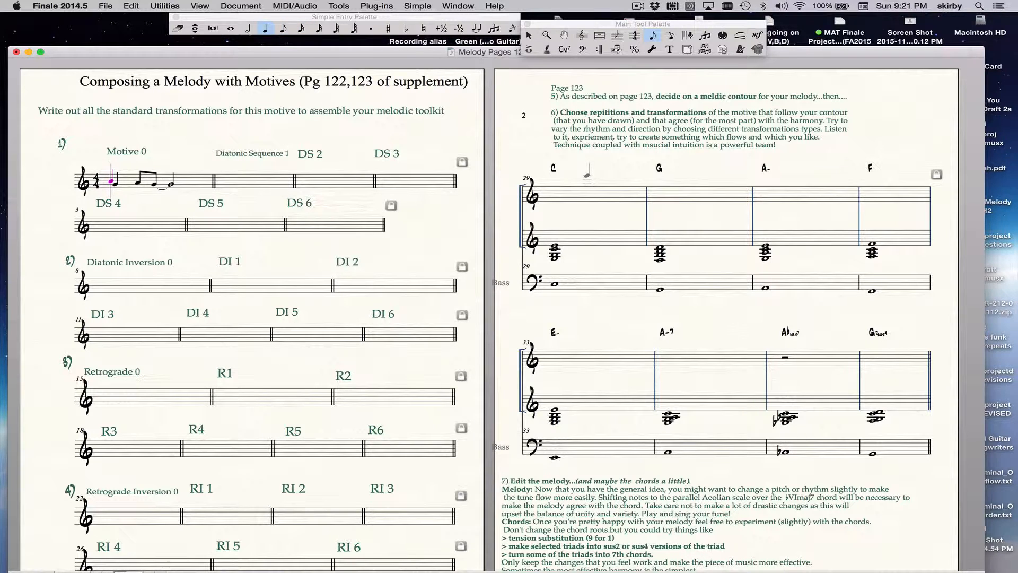
click(230, 27)
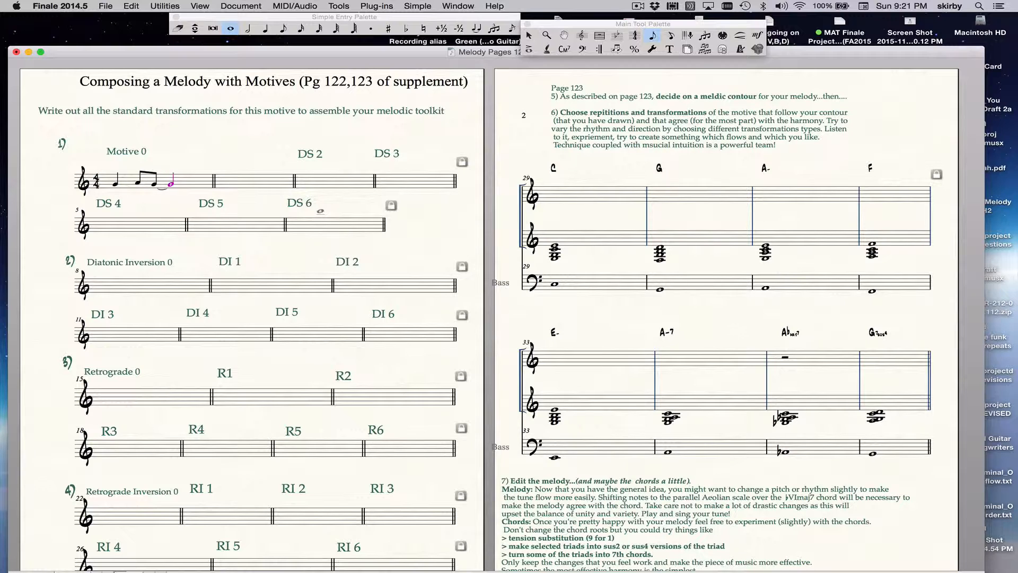
text(Diatonic Sequence 1)
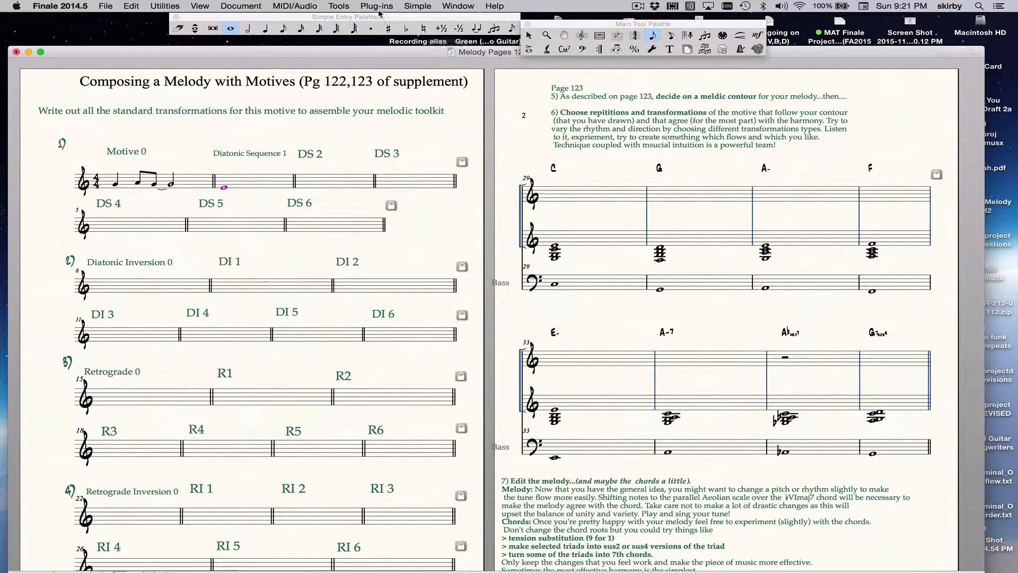
click(293, 6)
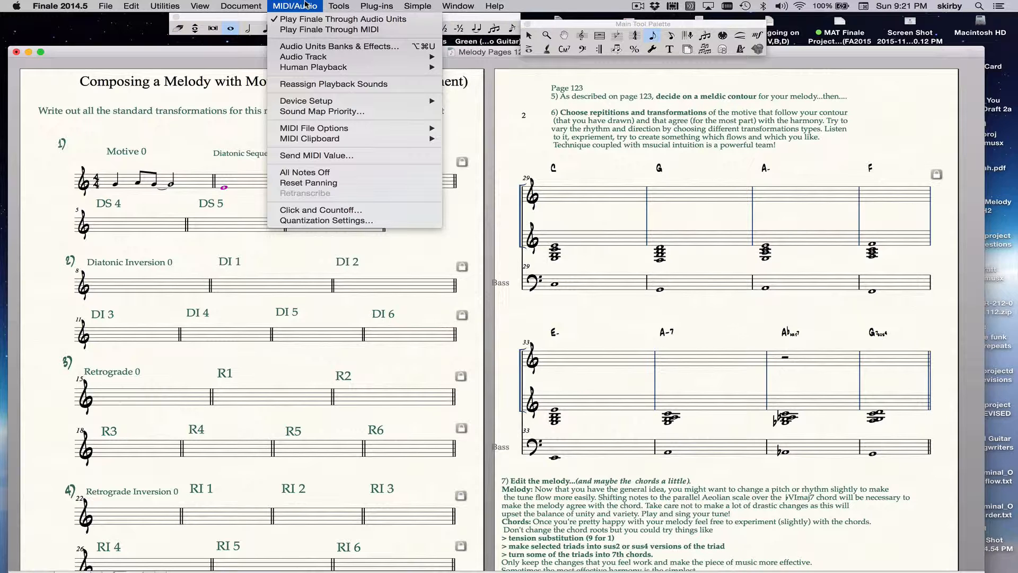
mouse_move(306, 100)
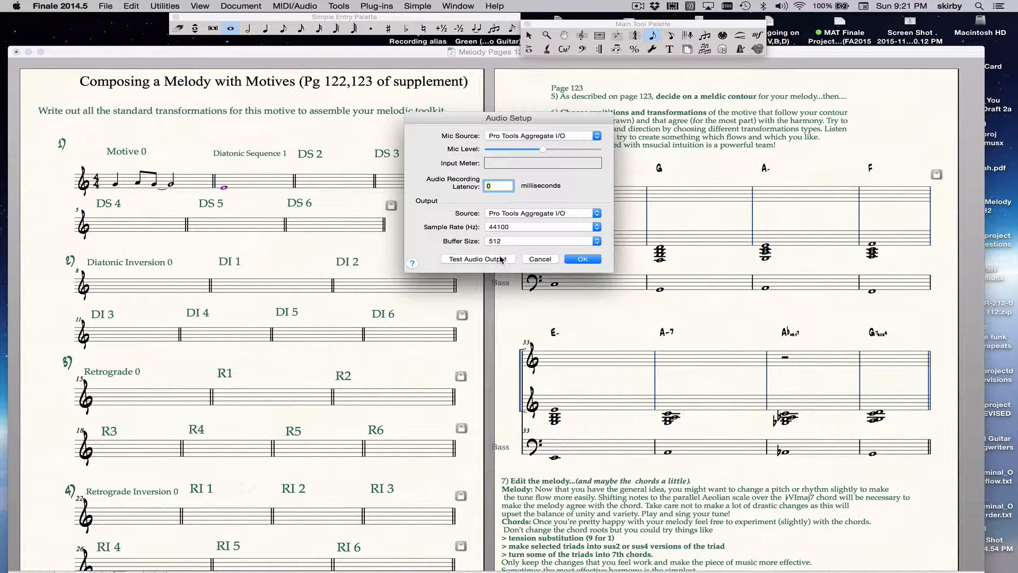
click(582, 259)
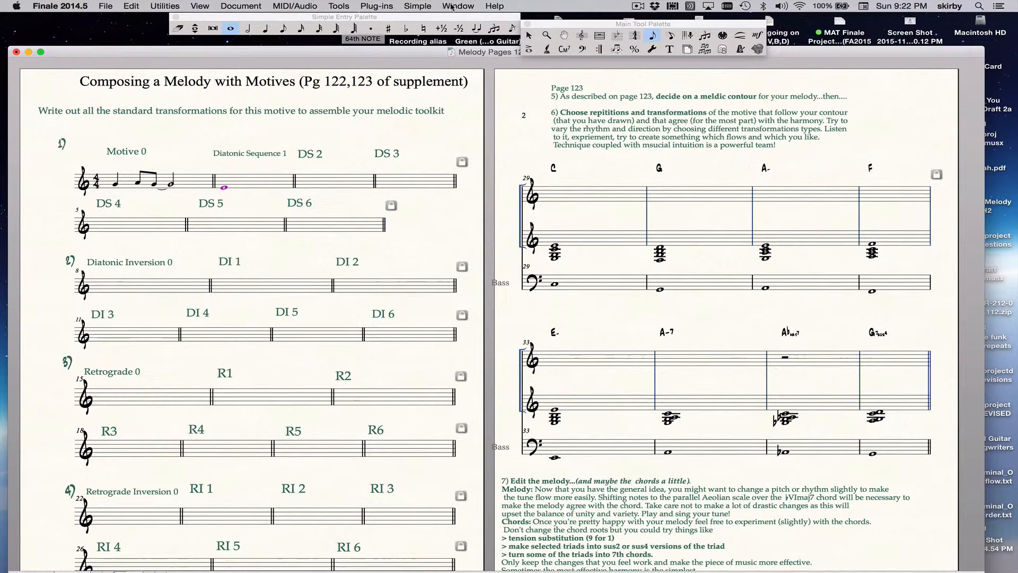
Step: Review the Score Manager instrument list, select the first Blank Staff, and close the window
click(458, 6)
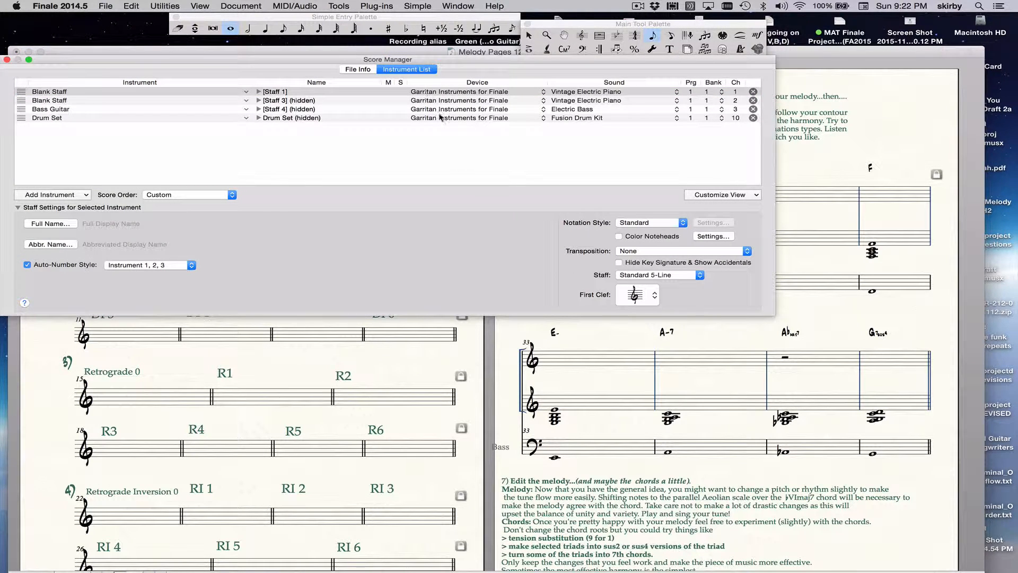
click(462, 92)
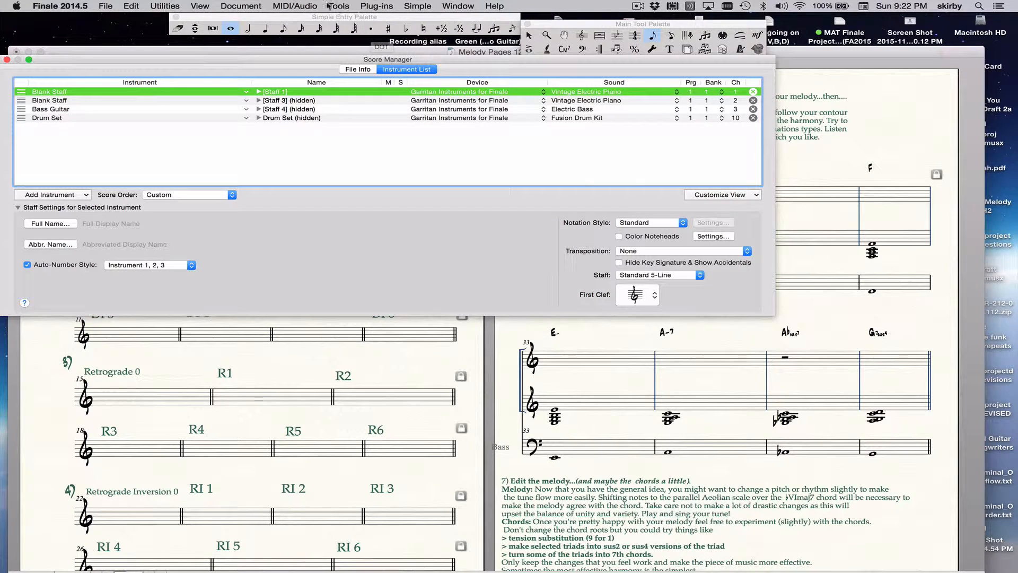
click(293, 7)
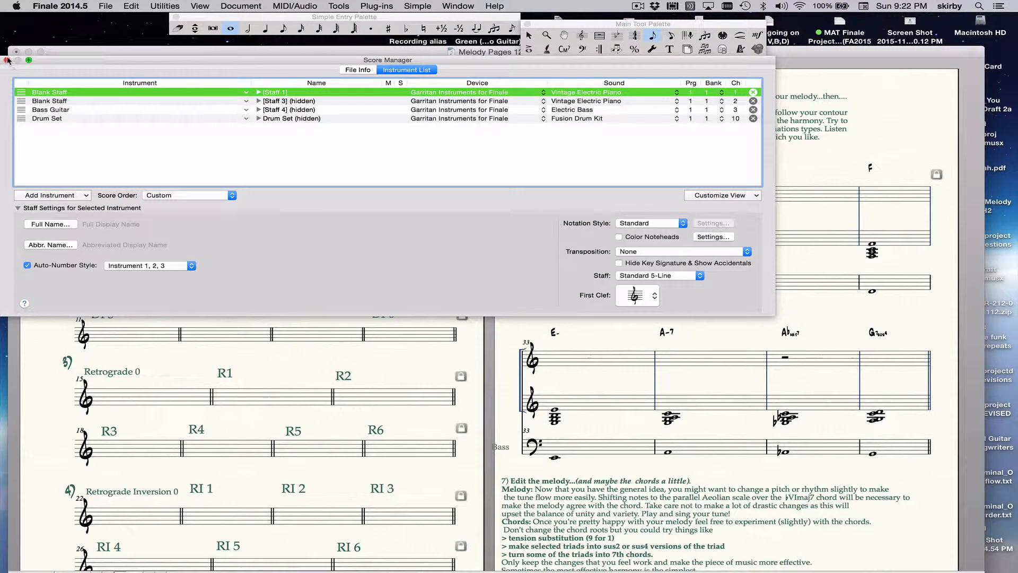
click(8, 59)
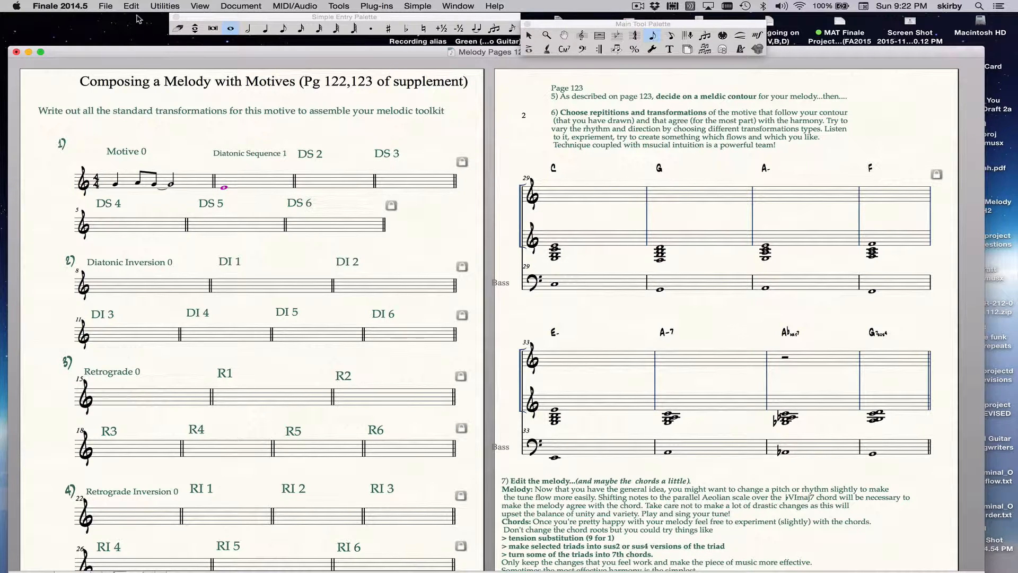
Step: Set the Edit Filter so copying includes only Notes and Rests
click(131, 7)
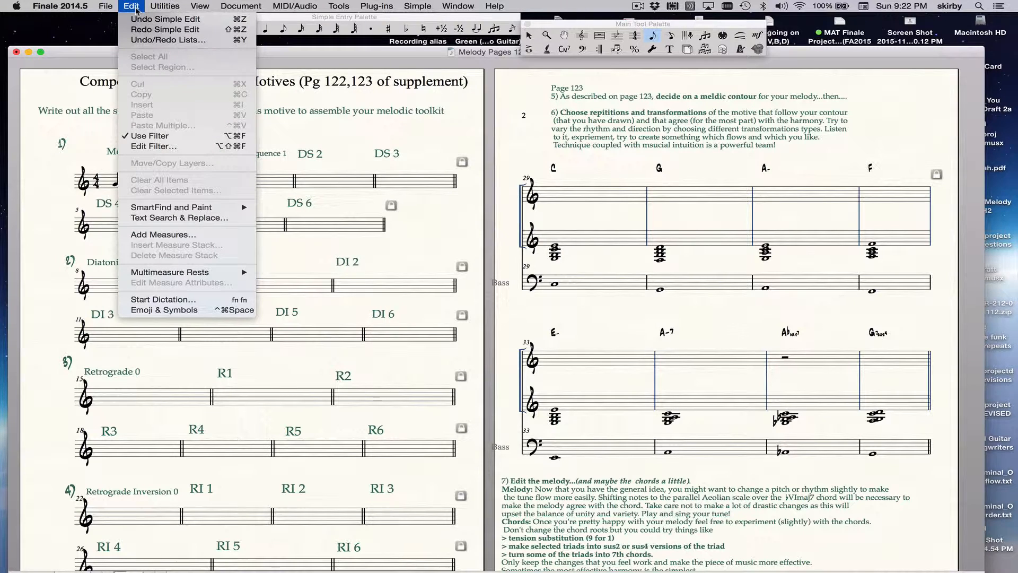
mouse_move(149, 135)
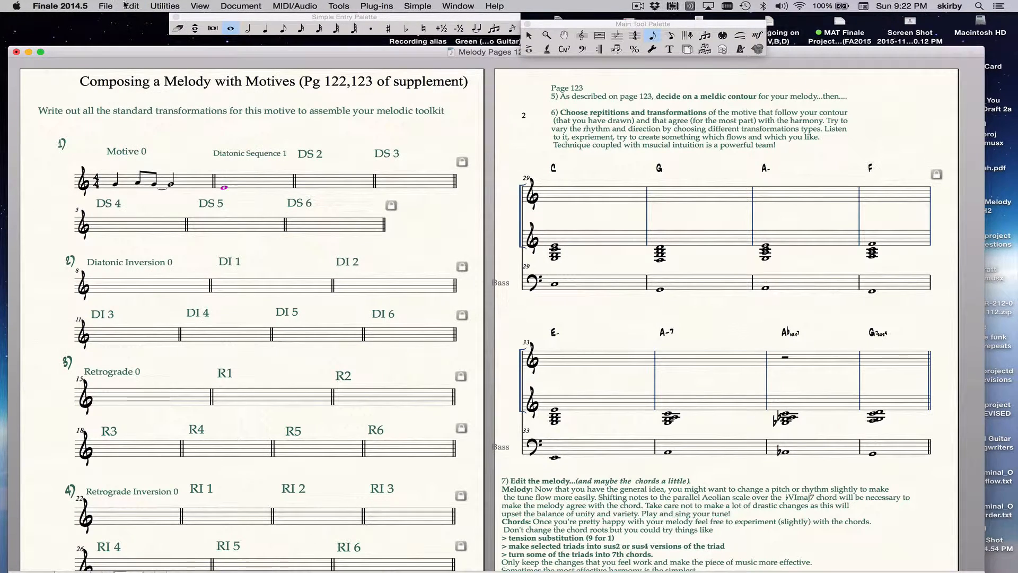
click(130, 6)
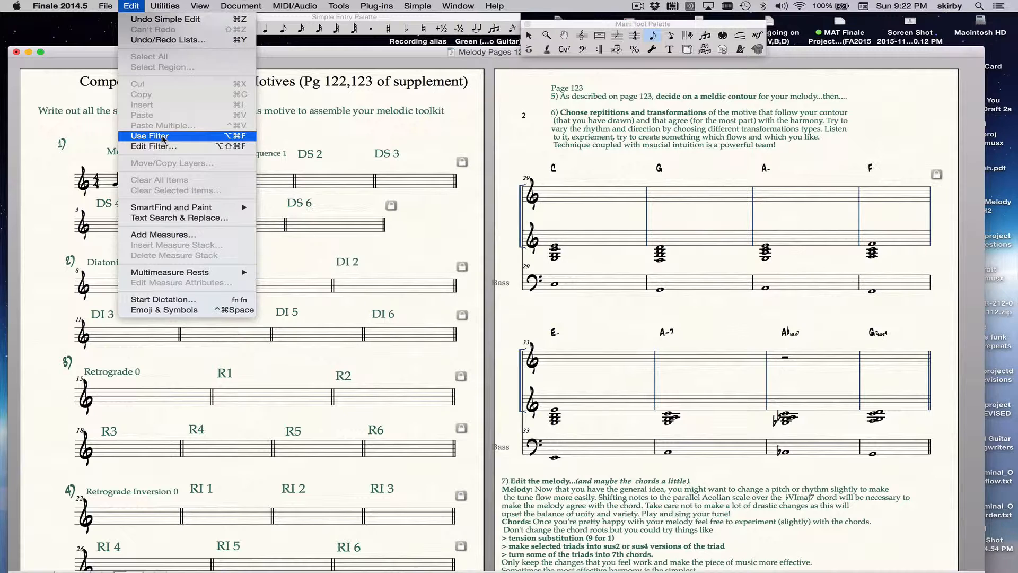
mouse_move(153, 146)
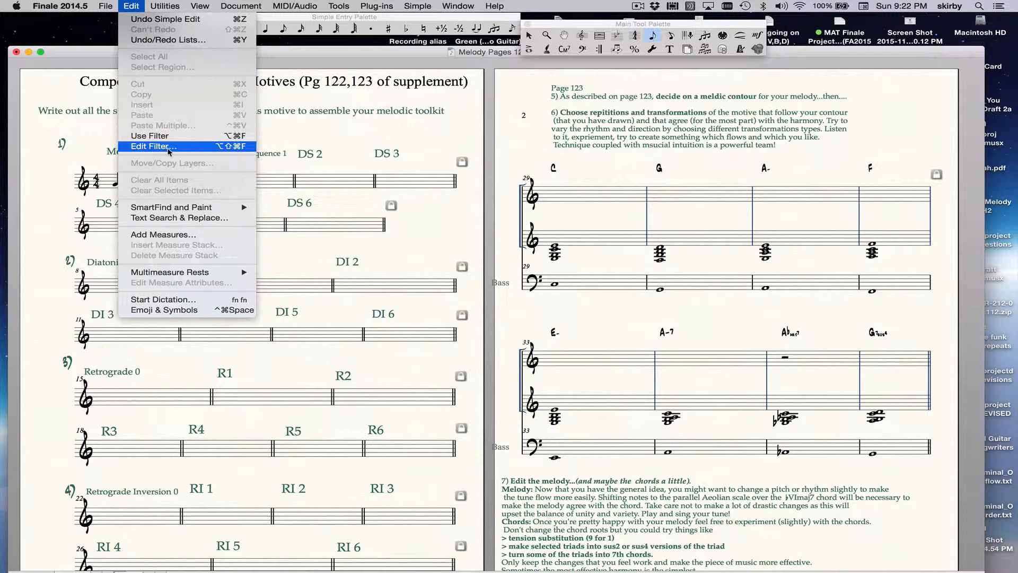
click(153, 146)
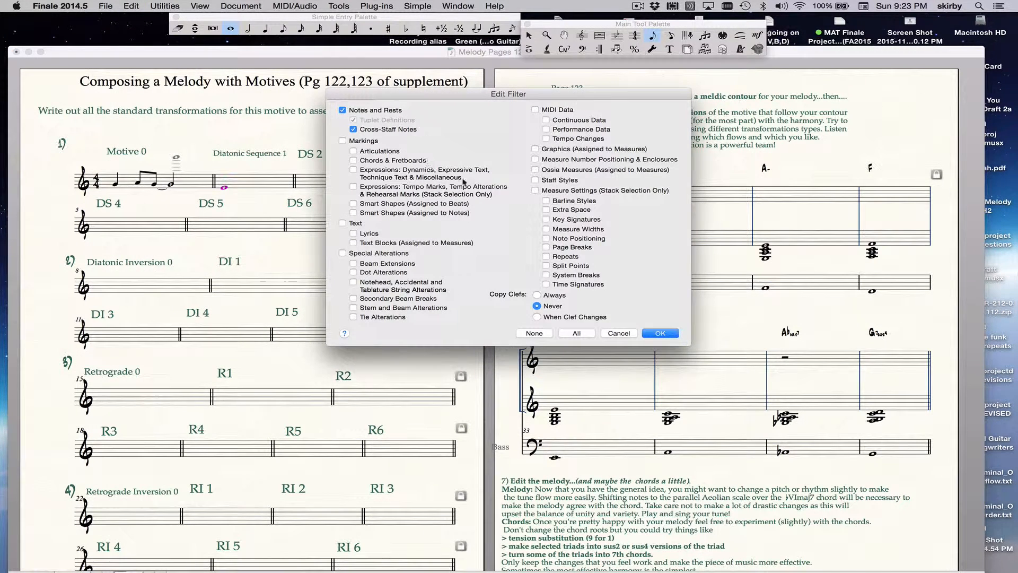
mouse_move(470, 262)
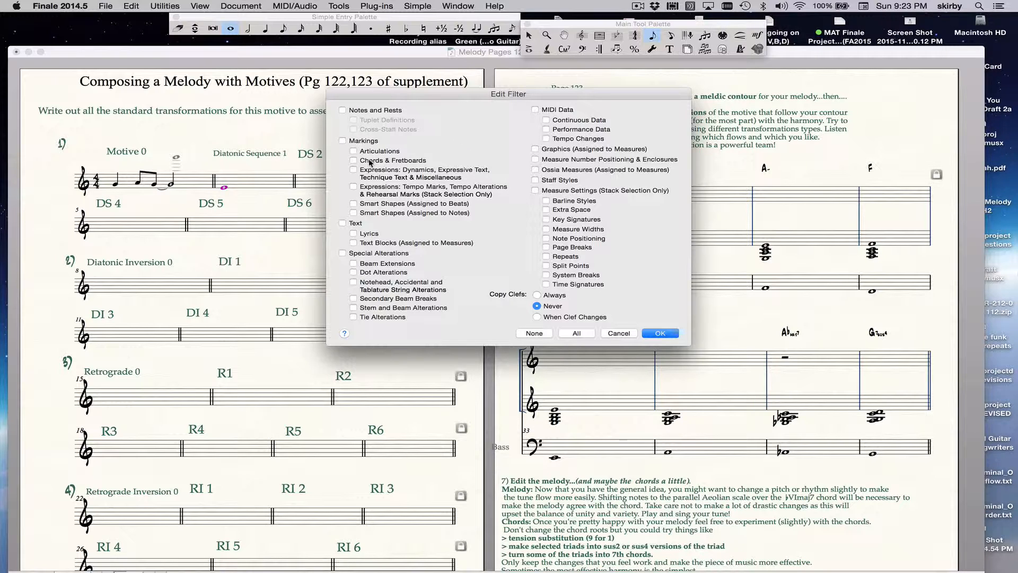
click(343, 110)
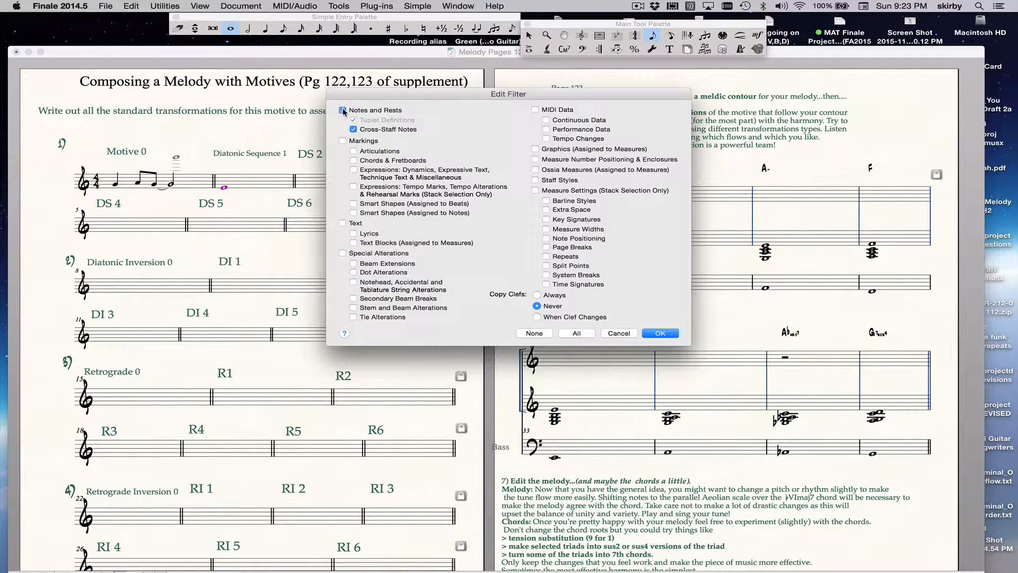
click(342, 109)
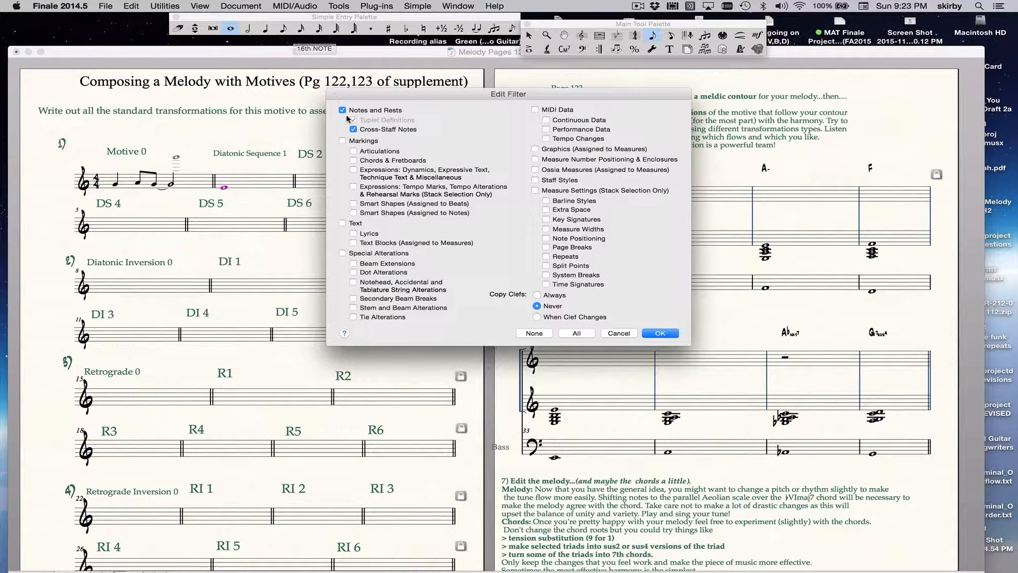
click(659, 332)
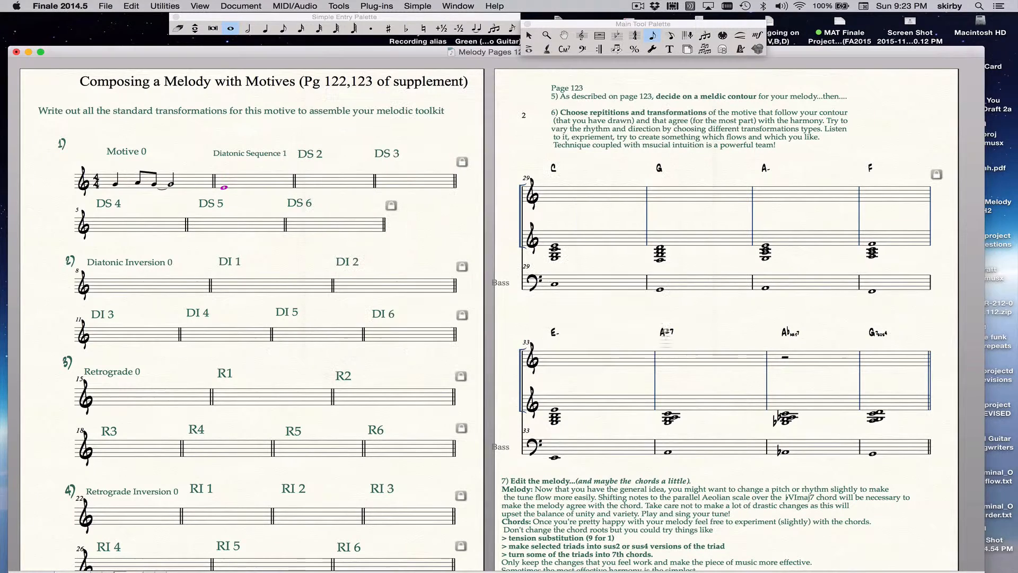
Step: Turn on Use Filter and confirm the notes-and-rests-only copy filter
click(108, 7)
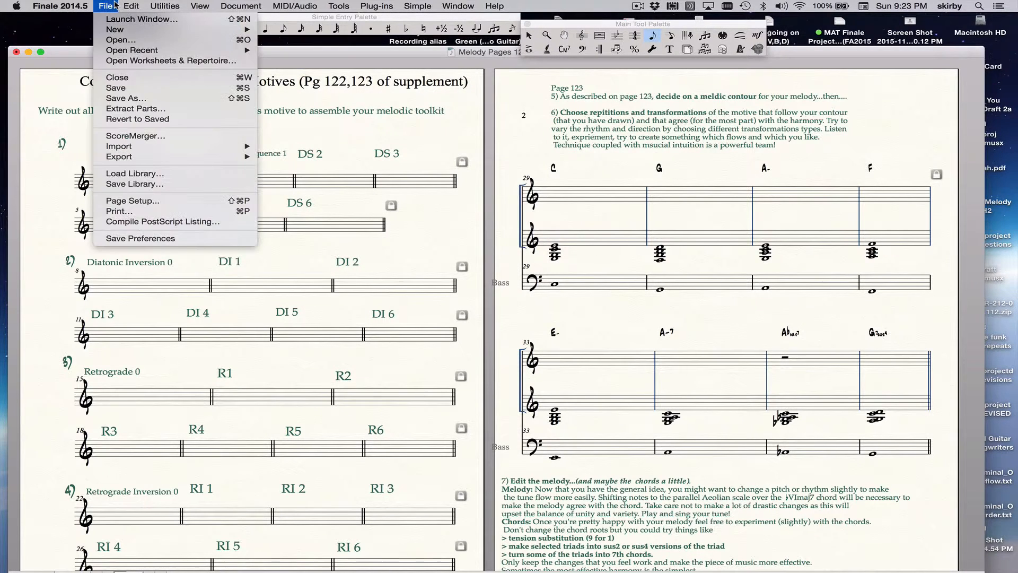
click(130, 6)
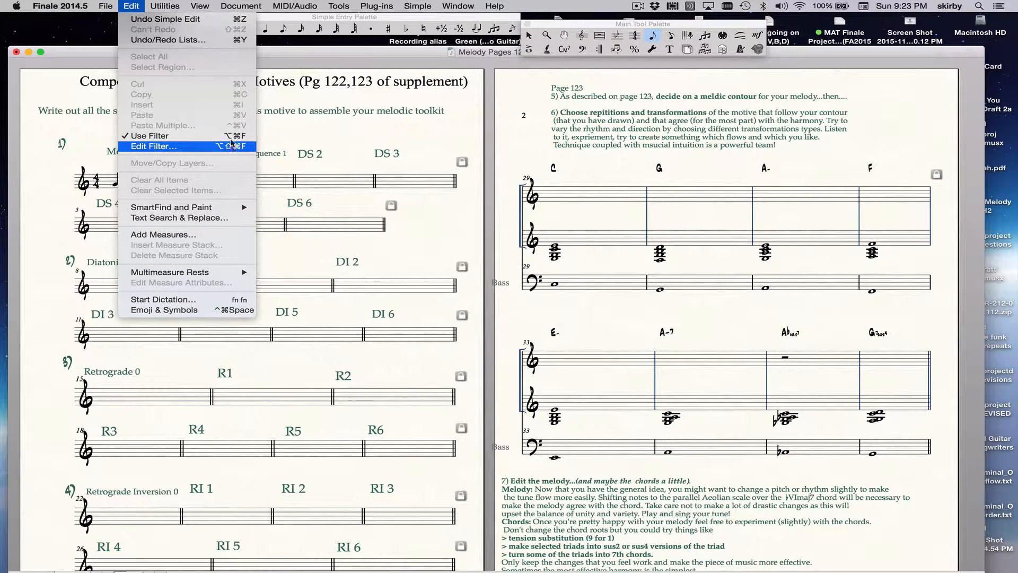
mouse_move(149, 135)
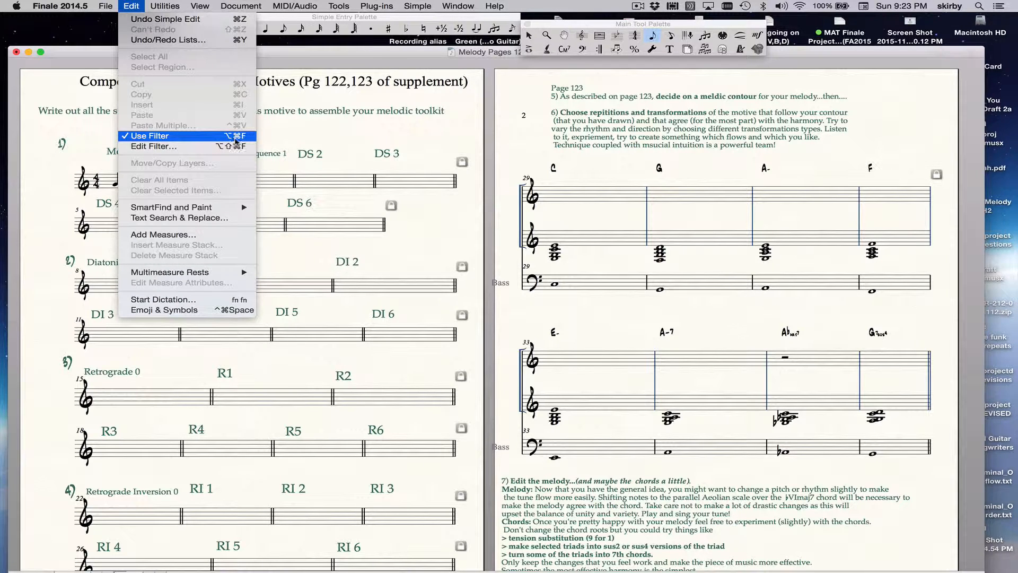
mouse_move(153, 146)
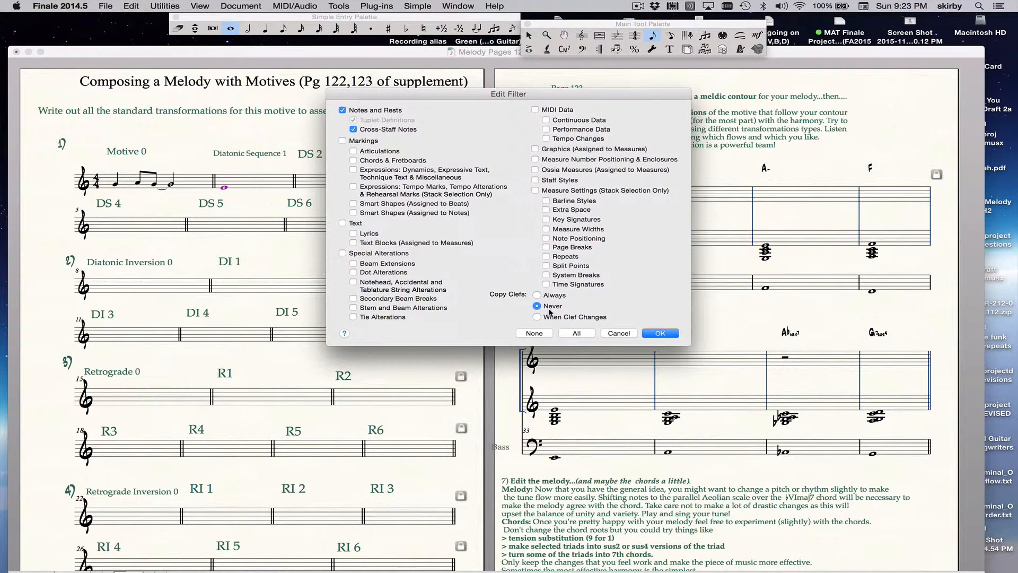
click(659, 332)
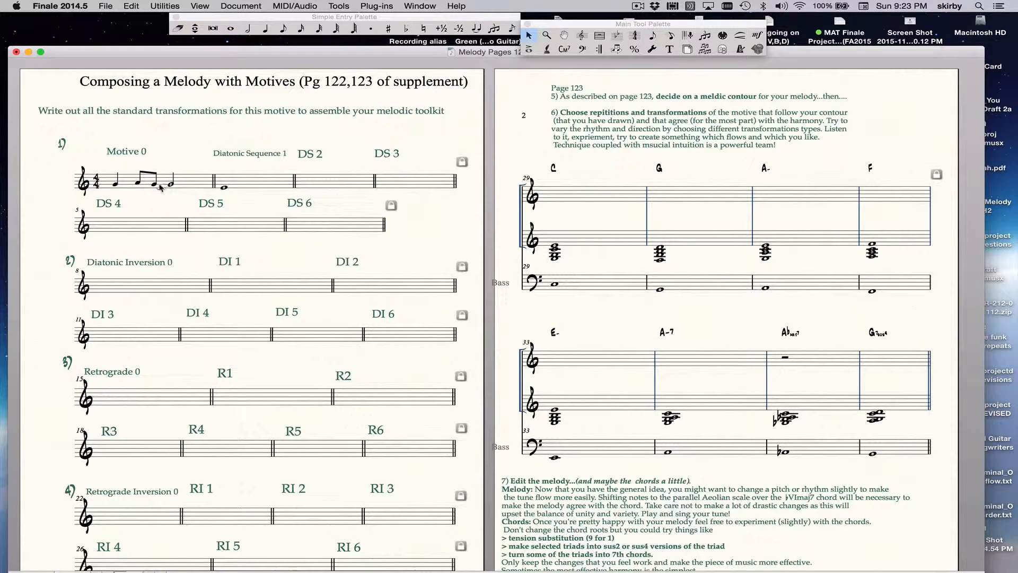
Step: Copy the Motive 0 measure into the Diatonic Sequence 1 through DS 4 measures
click(156, 180)
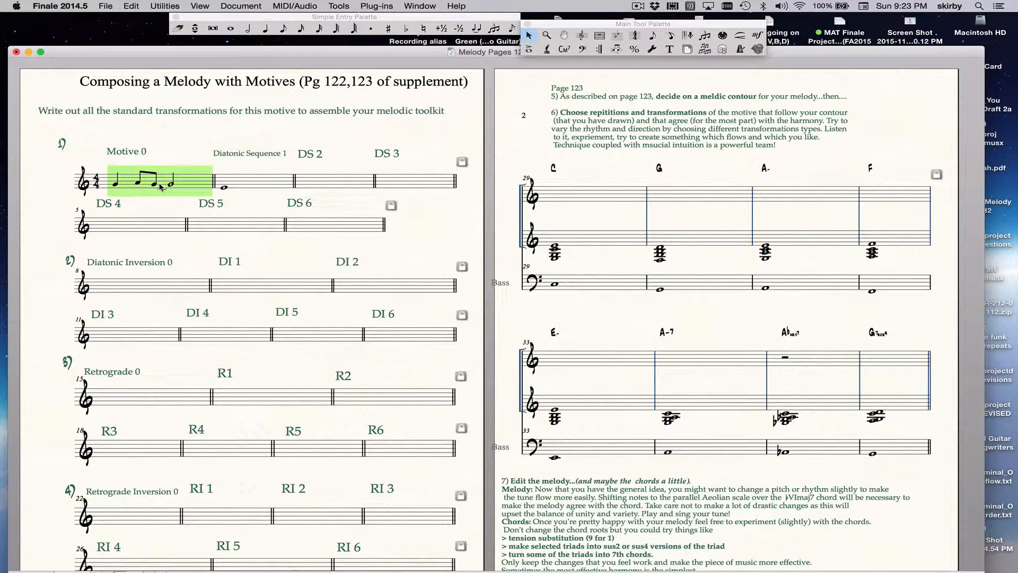
click(254, 182)
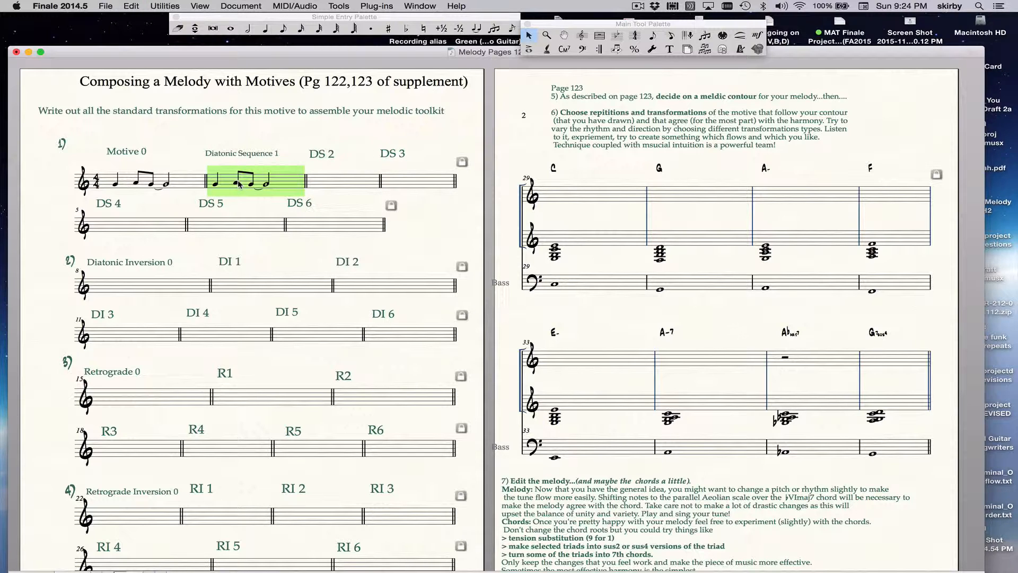
mouse_move(265, 235)
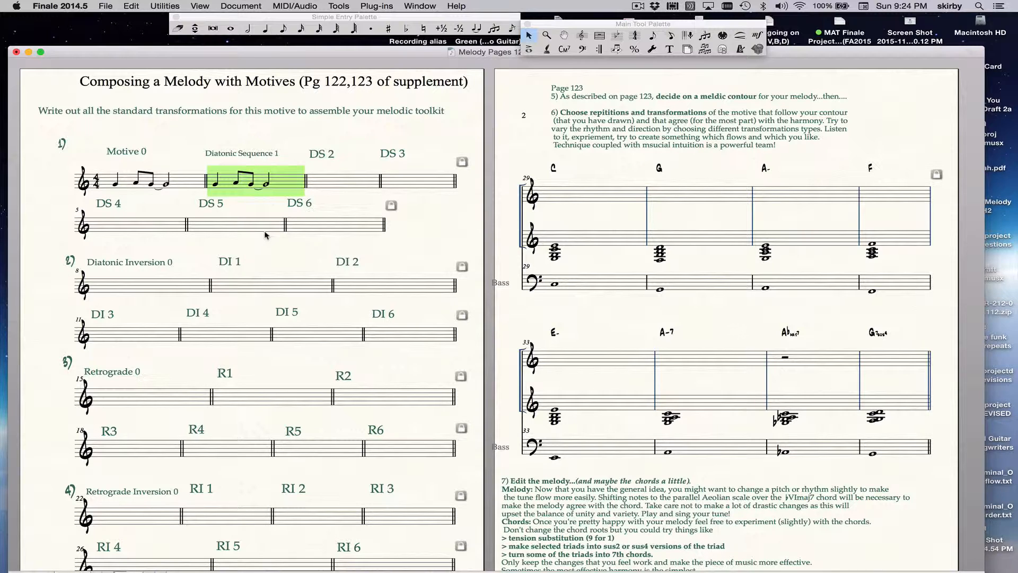
mouse_move(241, 189)
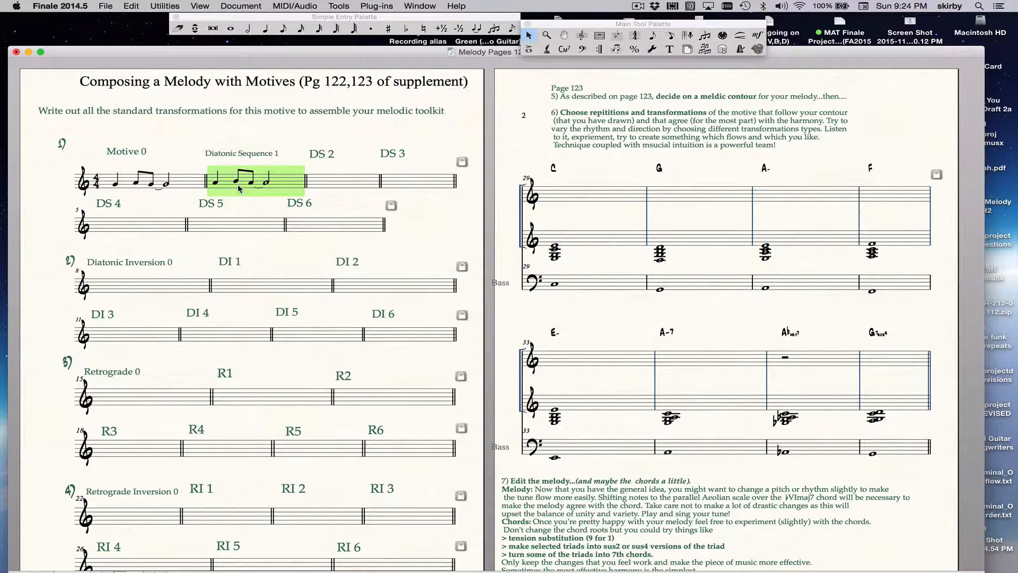
click(343, 180)
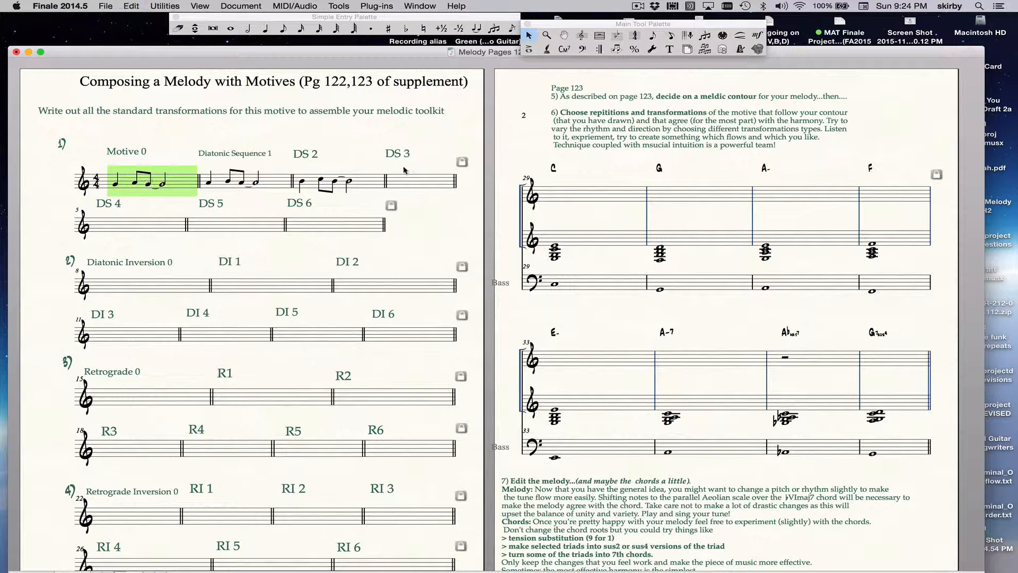
click(412, 180)
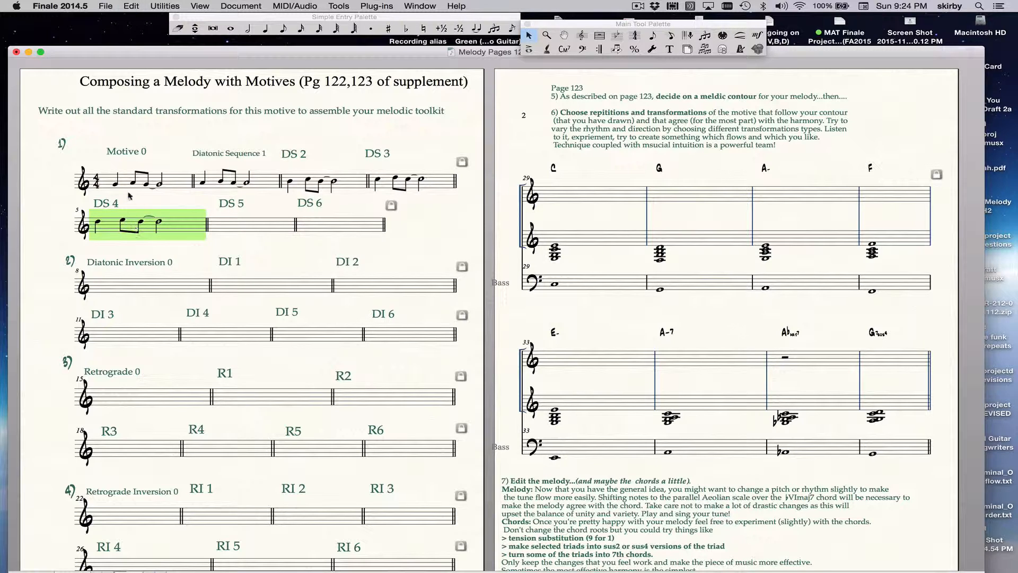
Step: Copy the Motive 0 measure into the Diatonic Inversion 0 measure
click(253, 226)
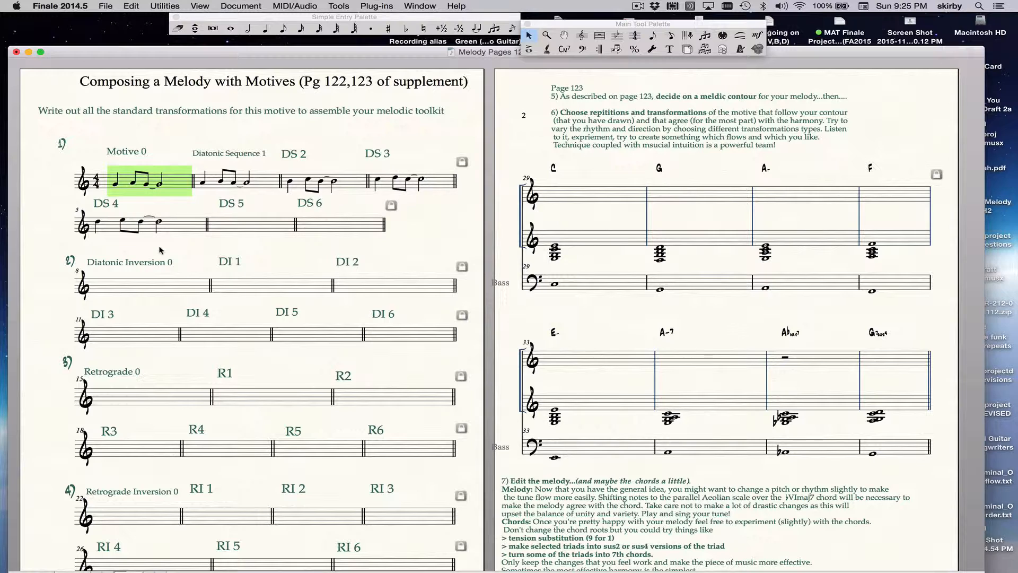
click(143, 285)
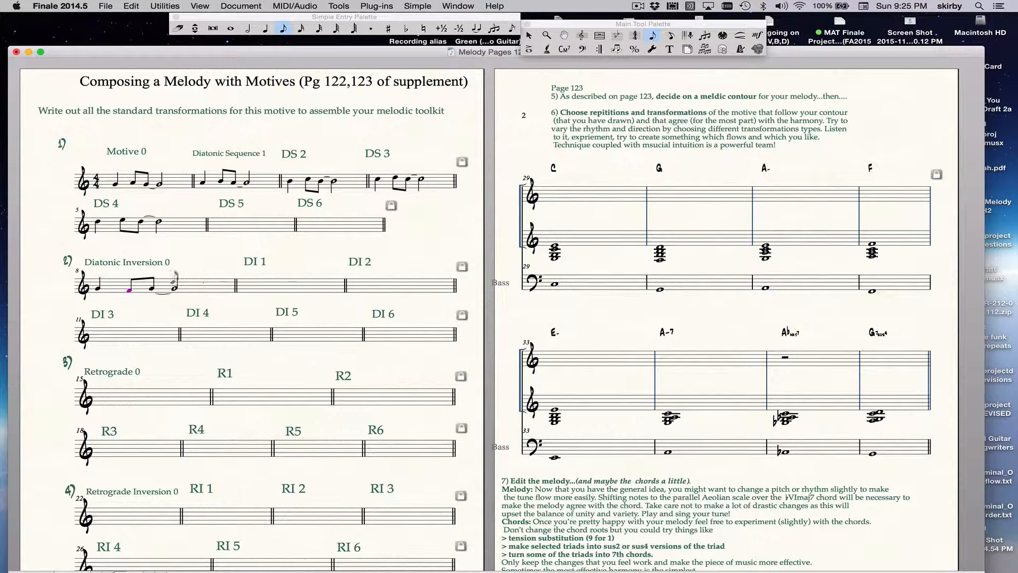
click(162, 285)
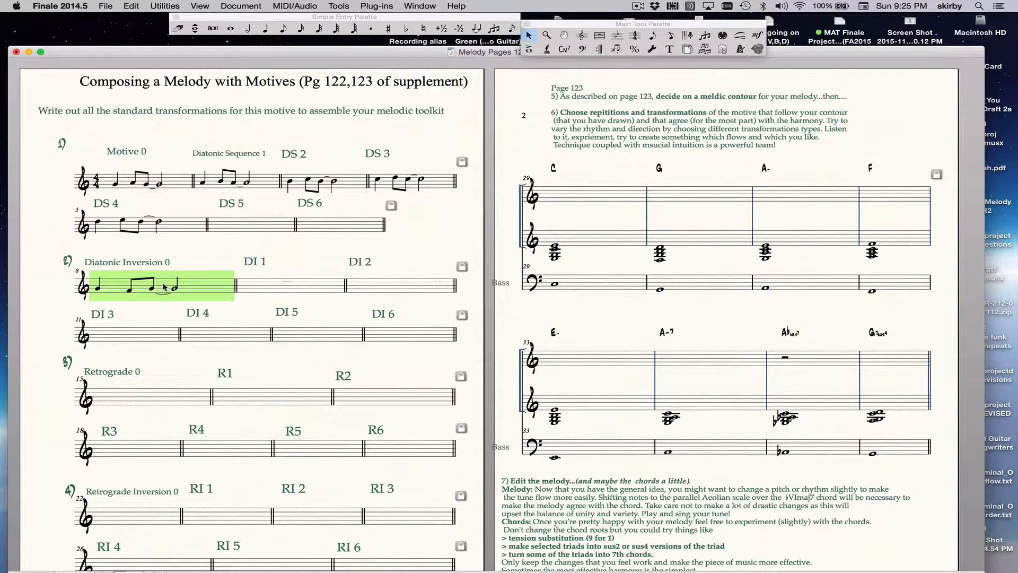
mouse_move(264, 294)
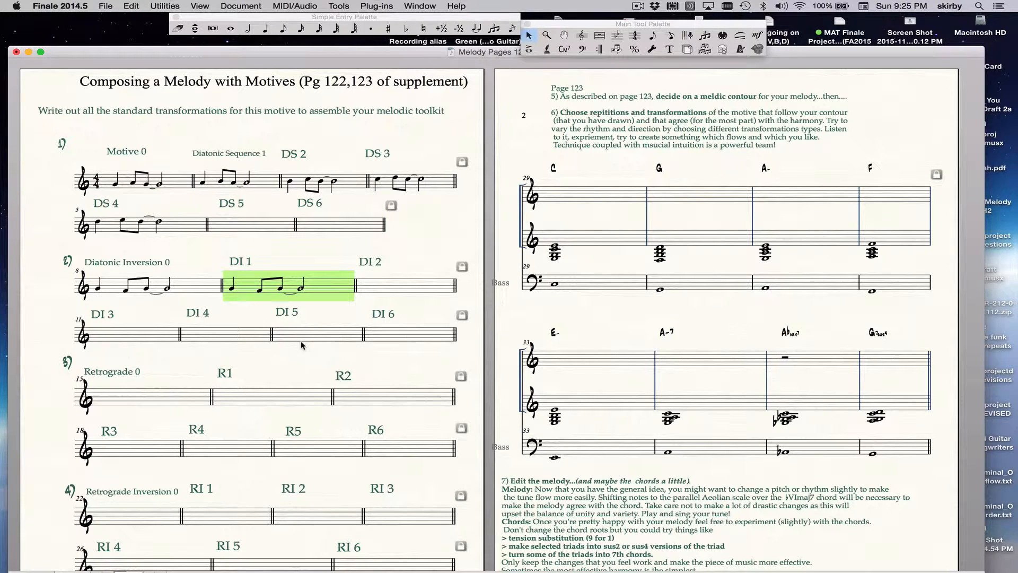
mouse_move(266, 360)
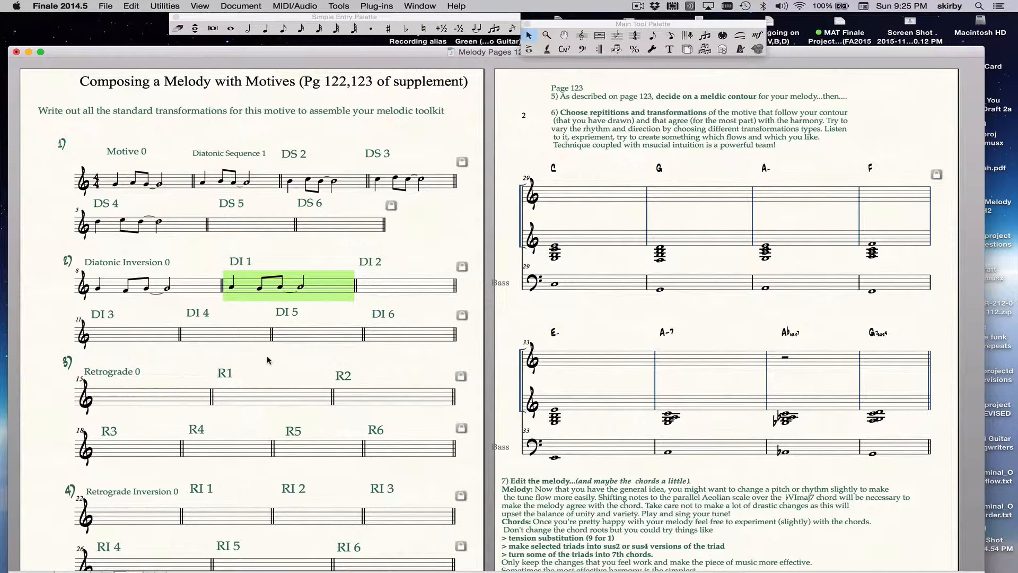
click(154, 396)
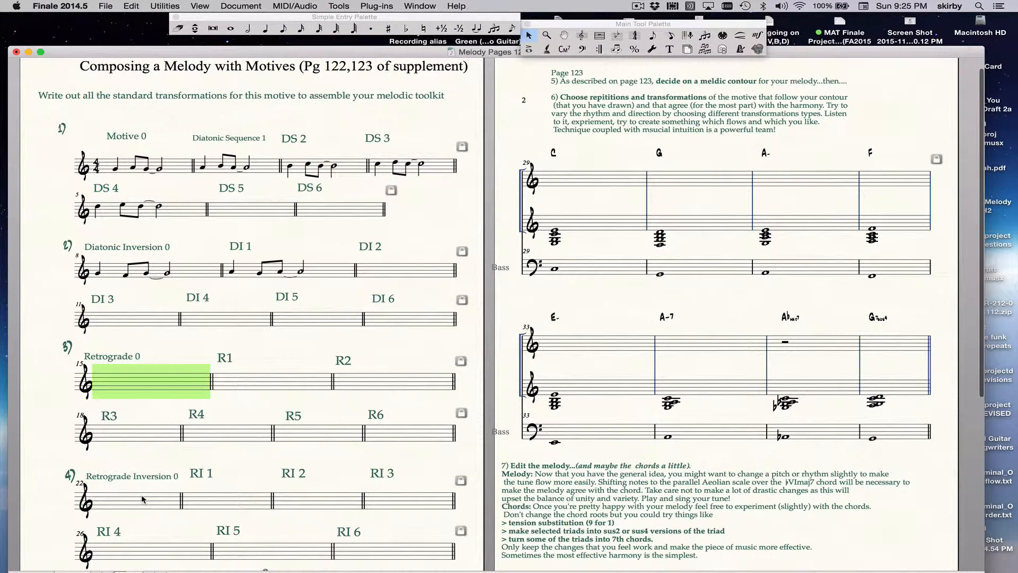
click(137, 499)
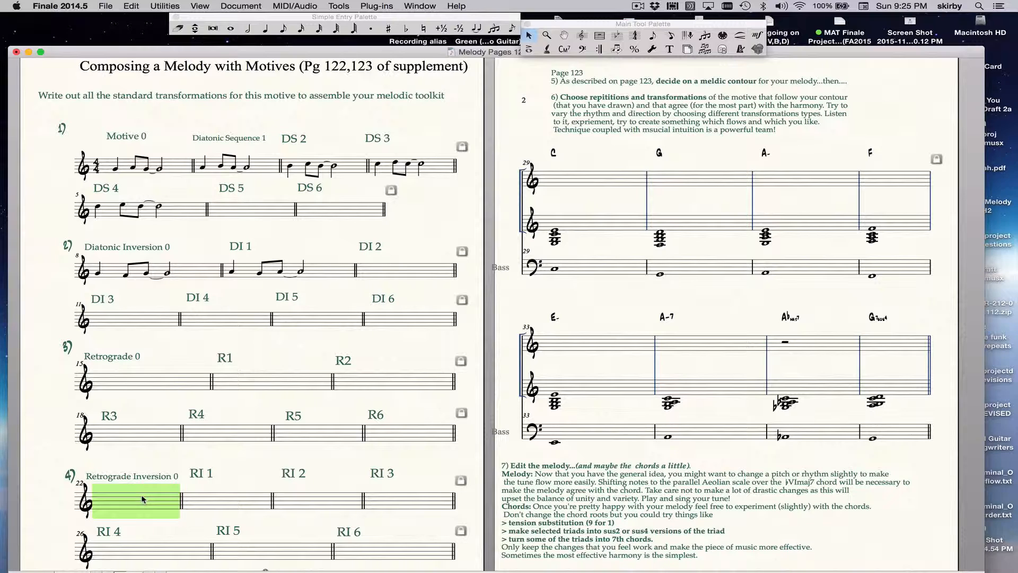
mouse_move(214, 503)
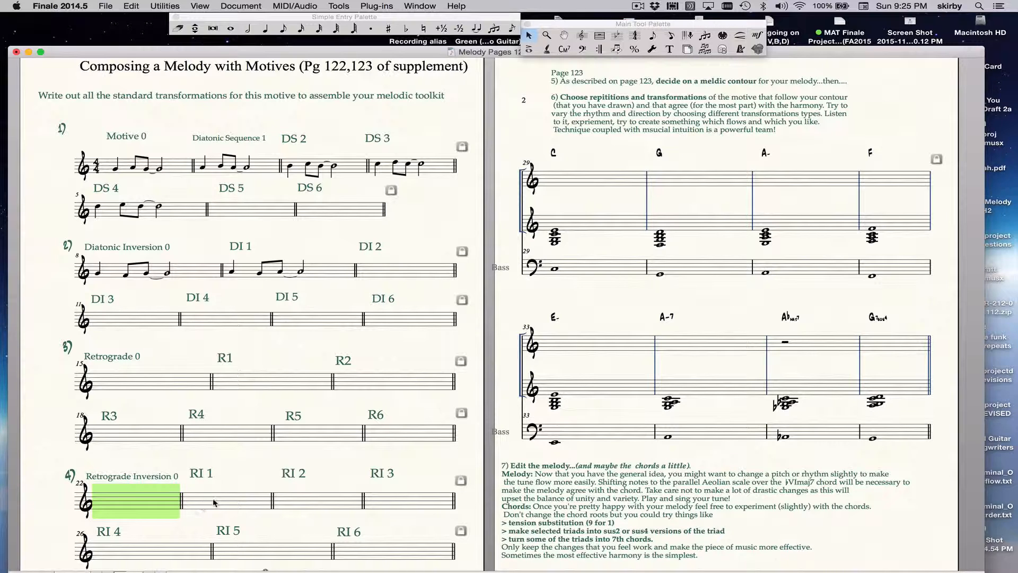
click(226, 503)
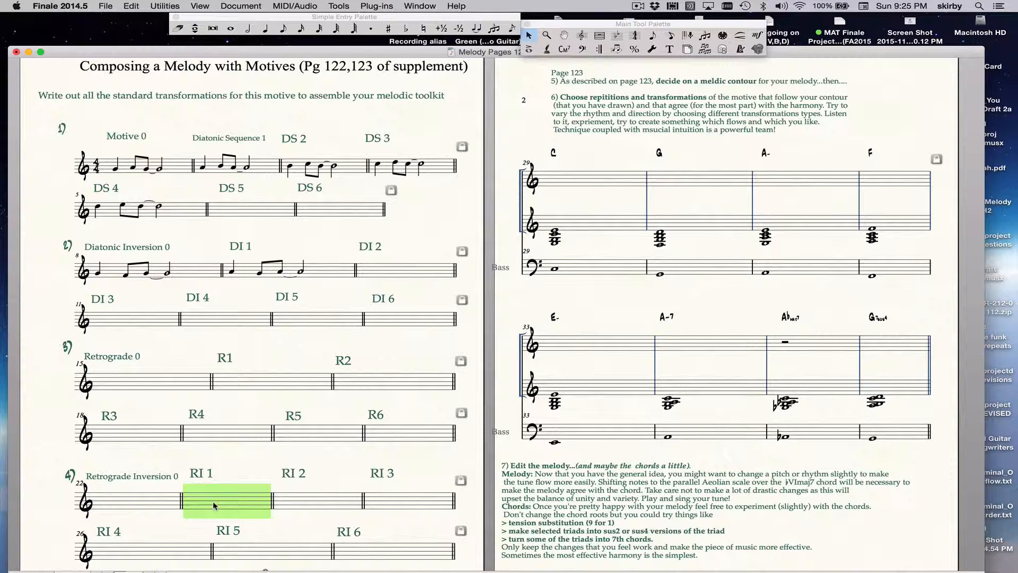
mouse_move(167, 501)
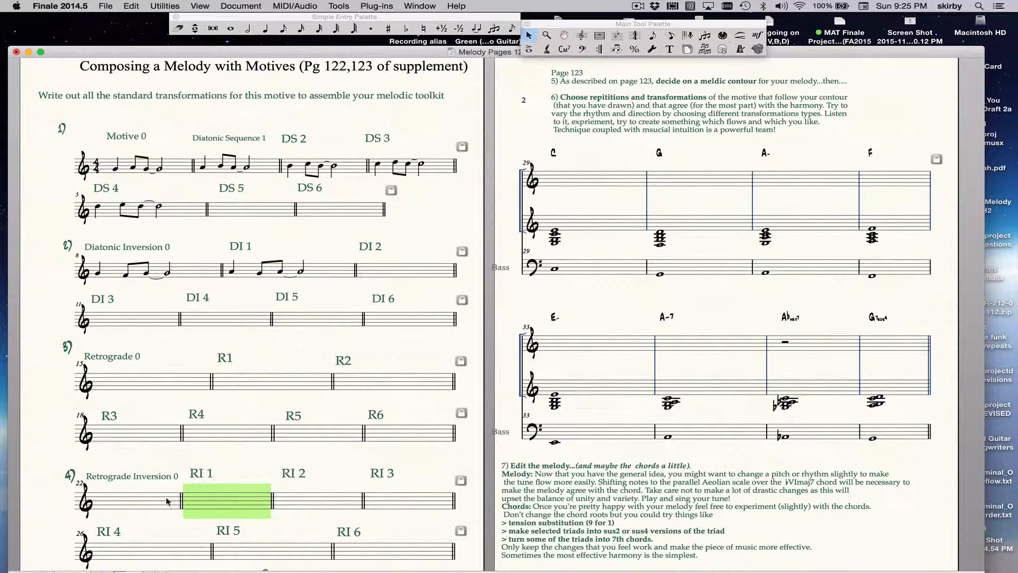
mouse_move(337, 413)
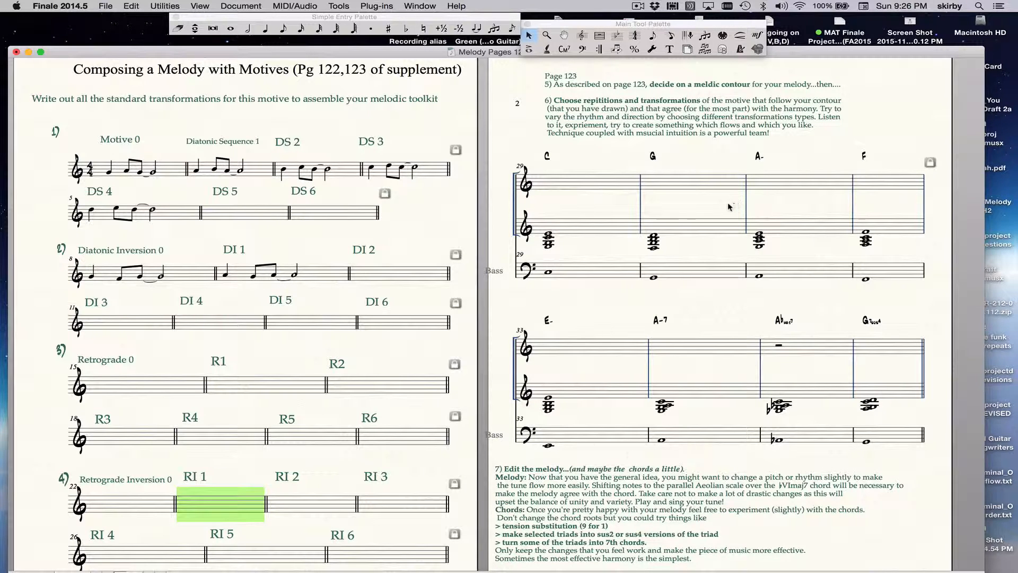
mouse_move(660, 176)
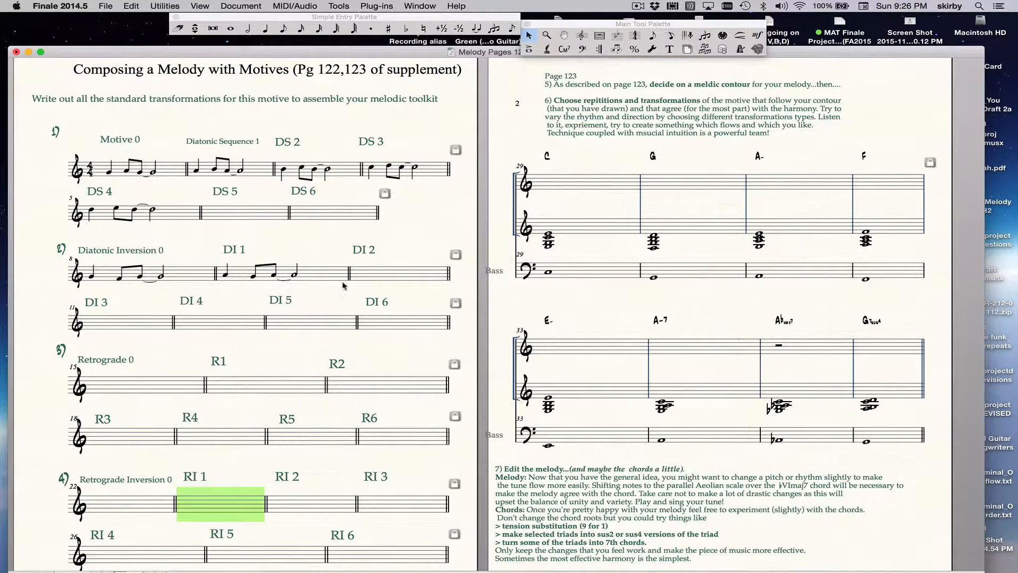
mouse_move(676, 195)
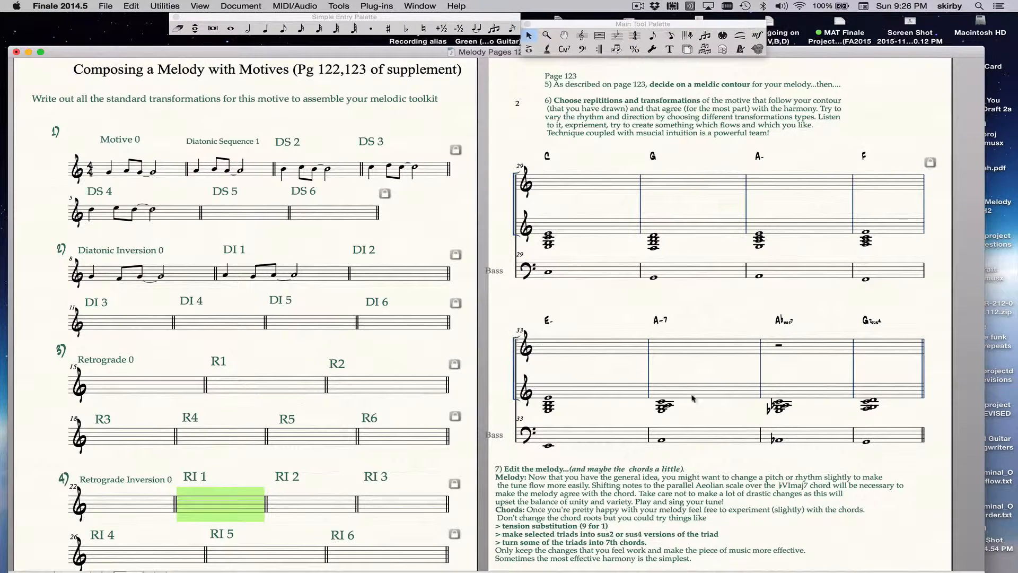
mouse_move(683, 130)
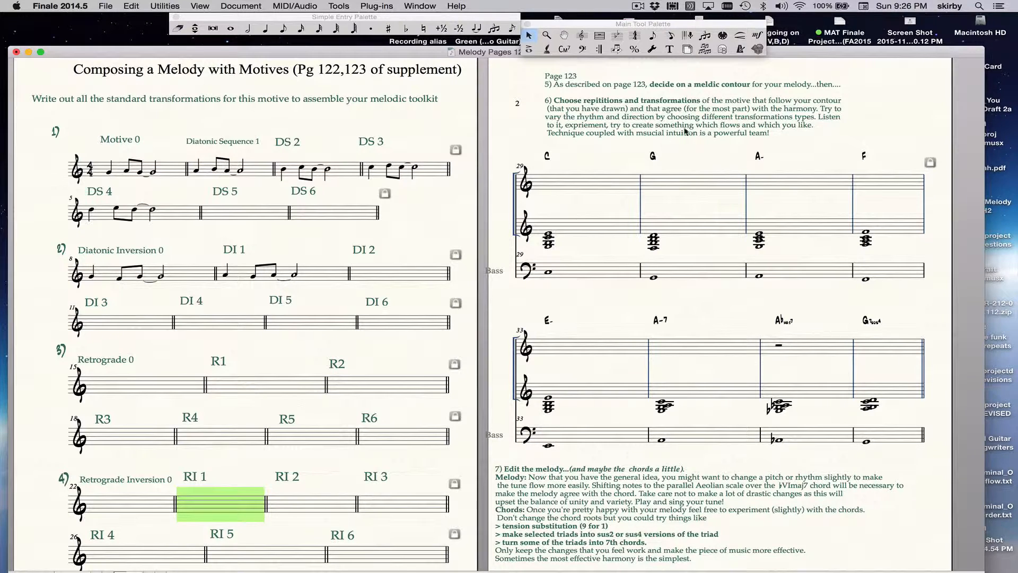
mouse_move(758, 441)
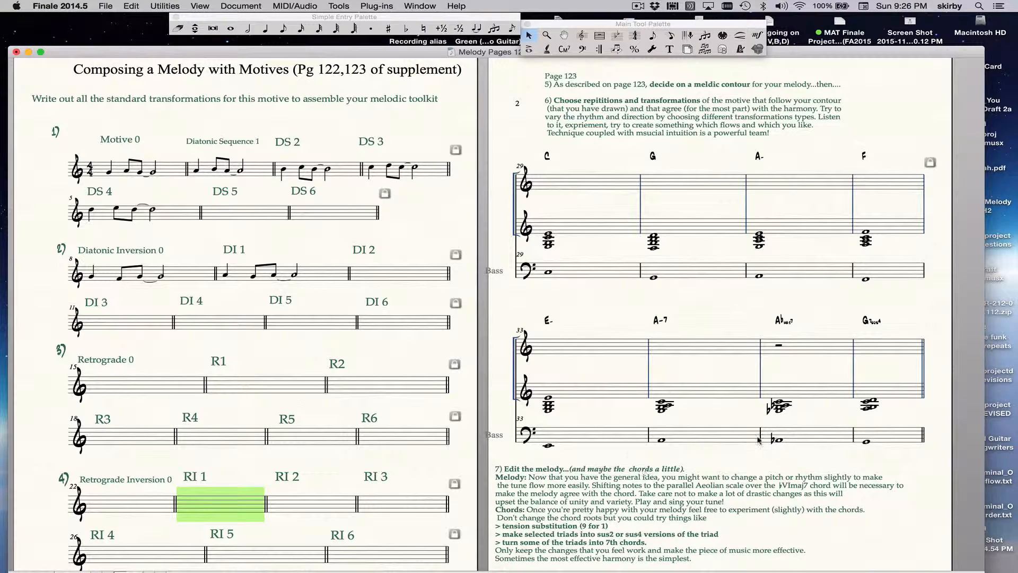
mouse_move(613, 244)
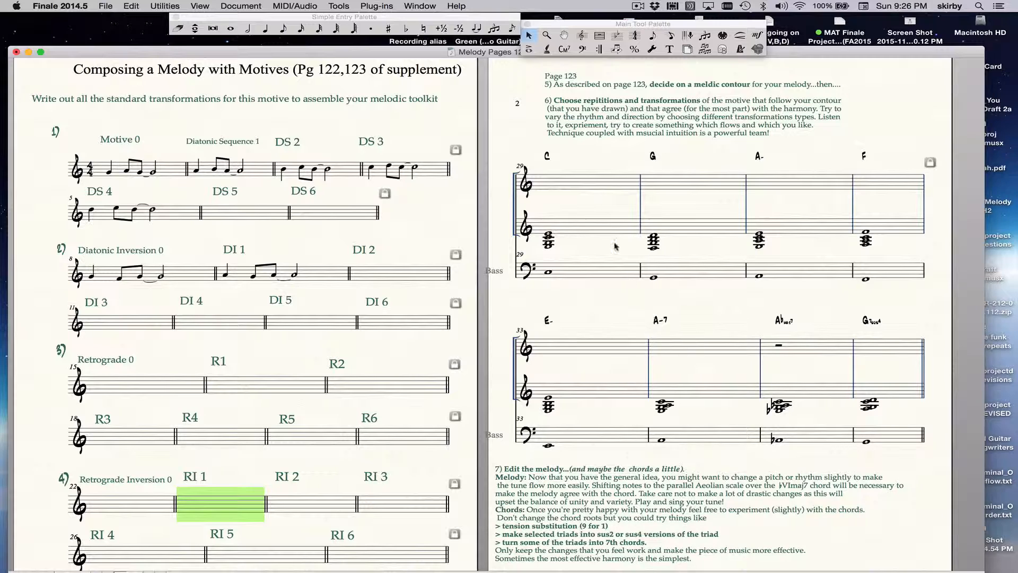
mouse_move(719, 179)
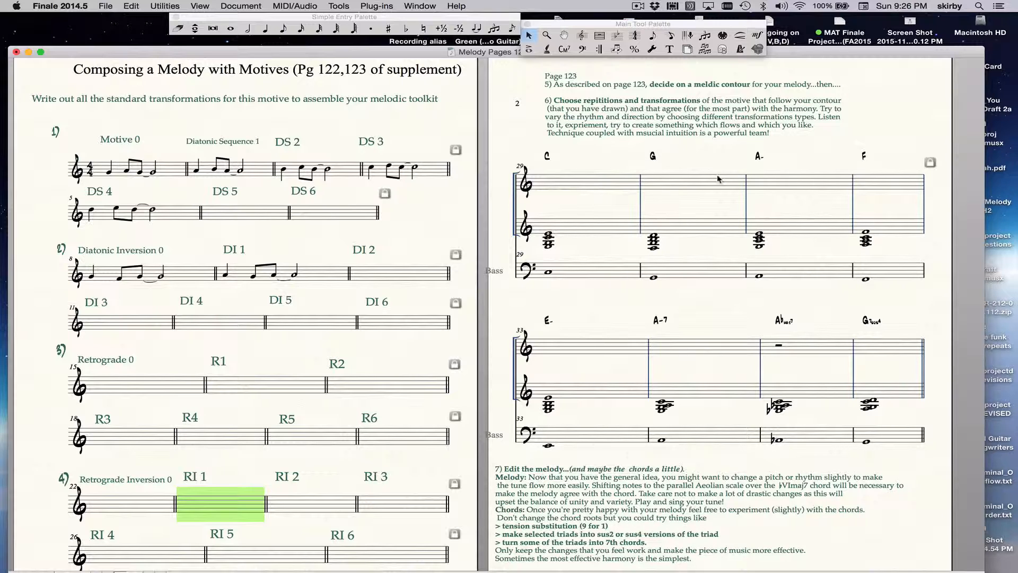
mouse_move(750, 409)
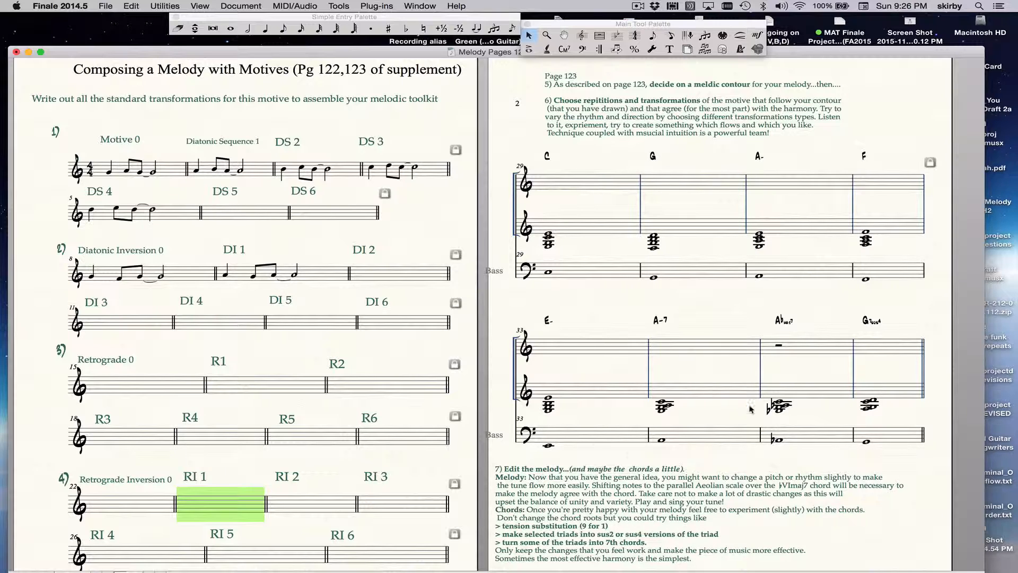
mouse_move(537, 373)
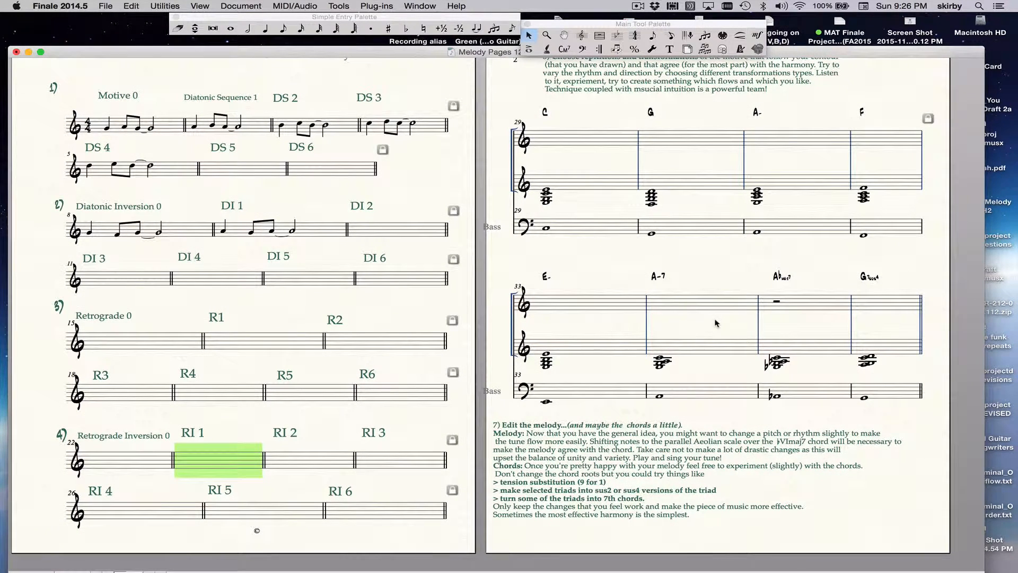
mouse_move(759, 141)
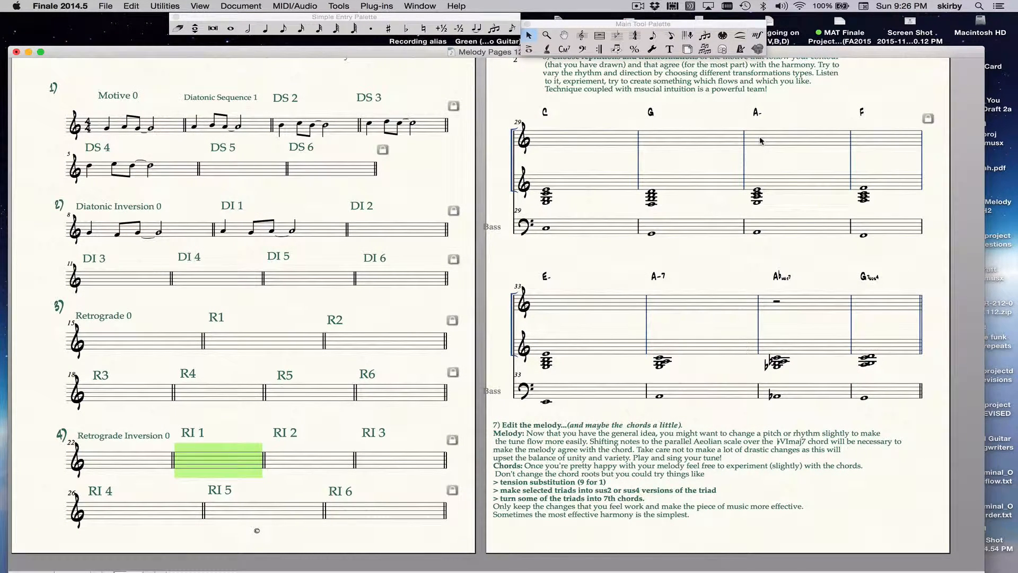
mouse_move(696, 280)
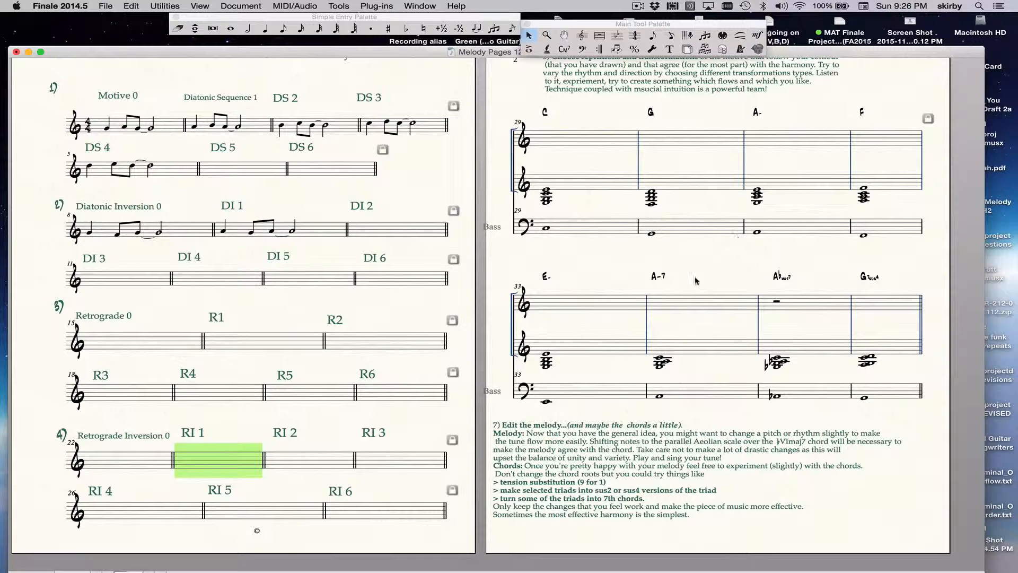
mouse_move(771, 316)
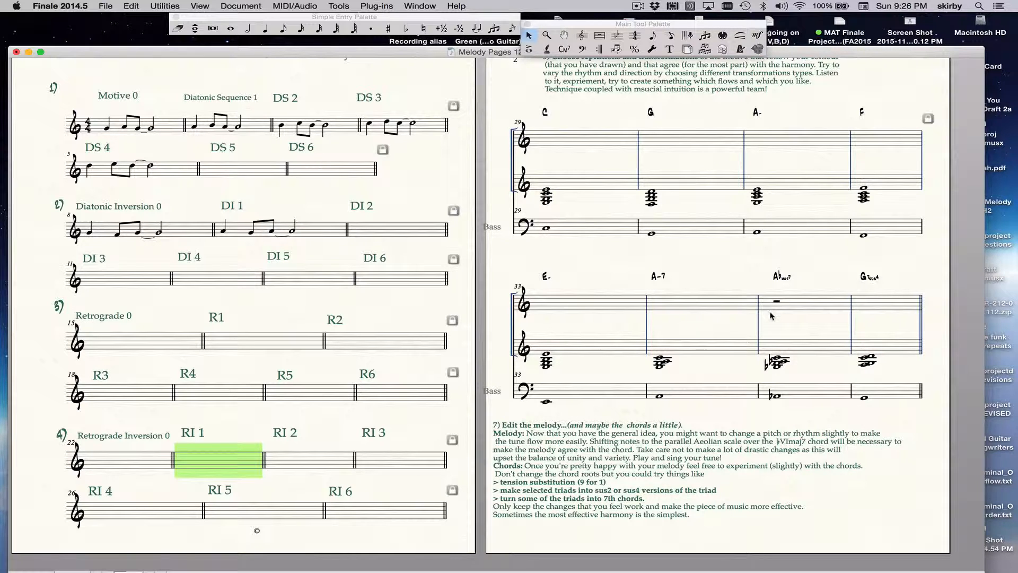
mouse_move(773, 308)
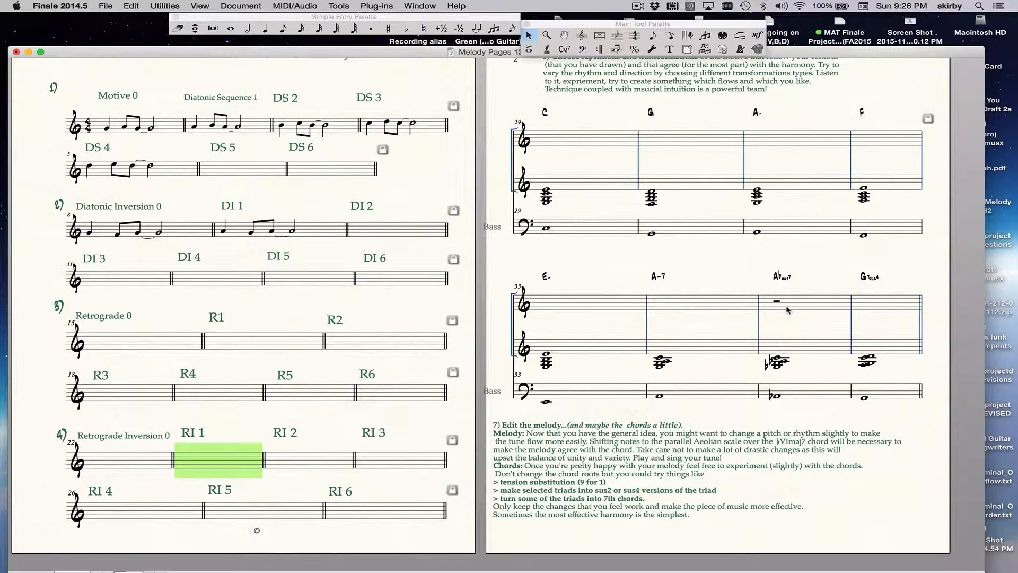
click(785, 302)
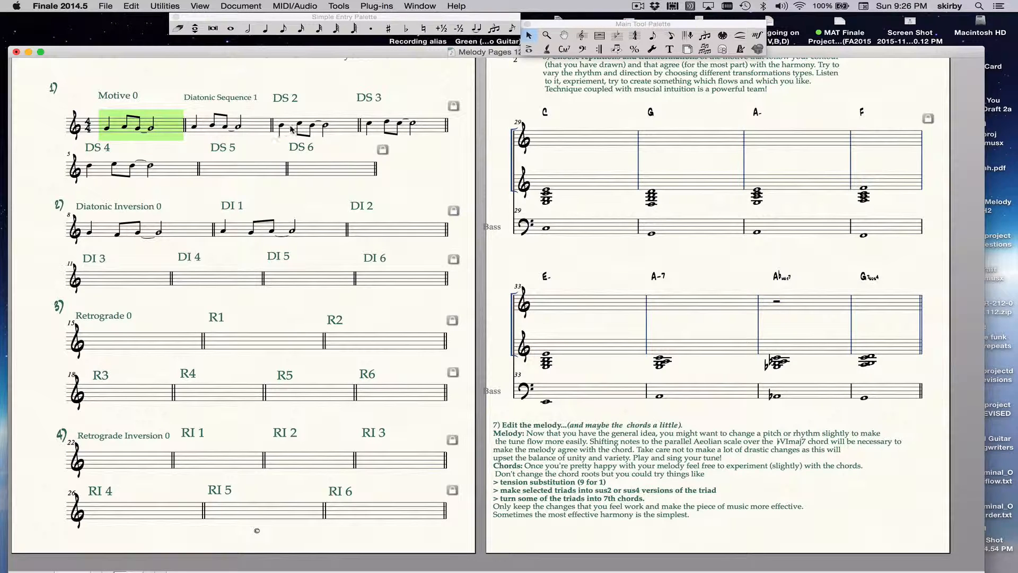
click(315, 125)
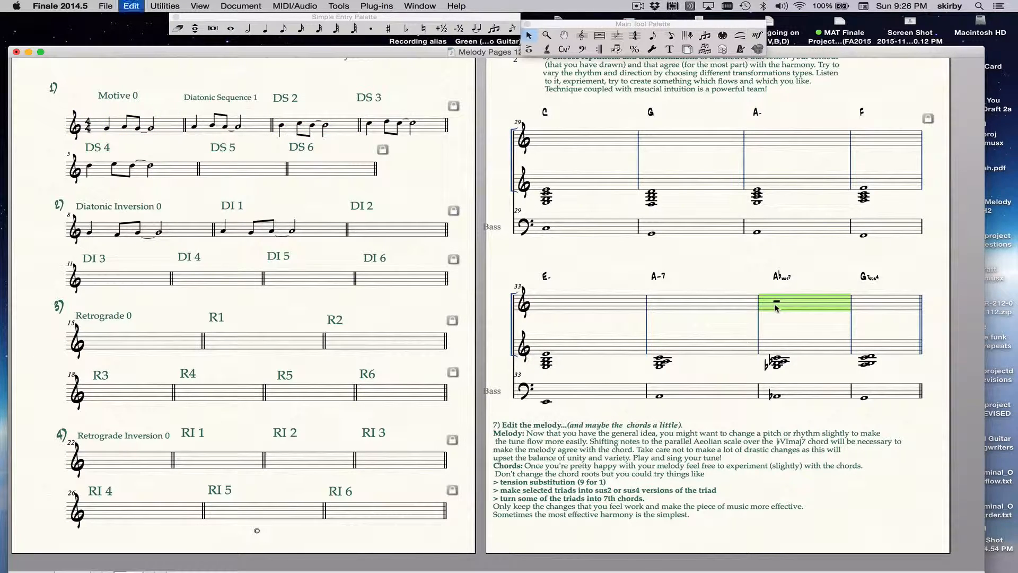
click(776, 306)
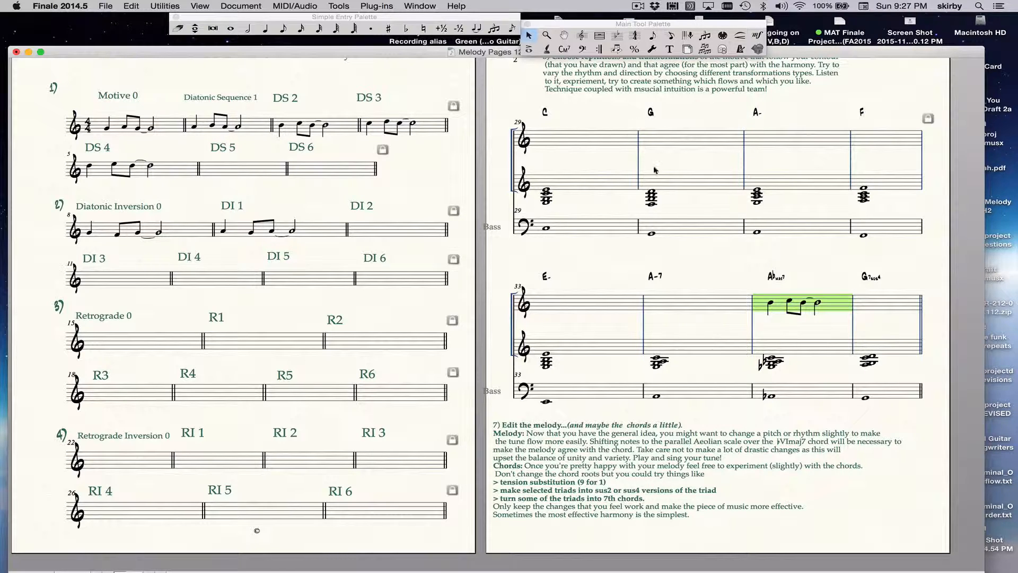
mouse_move(808, 310)
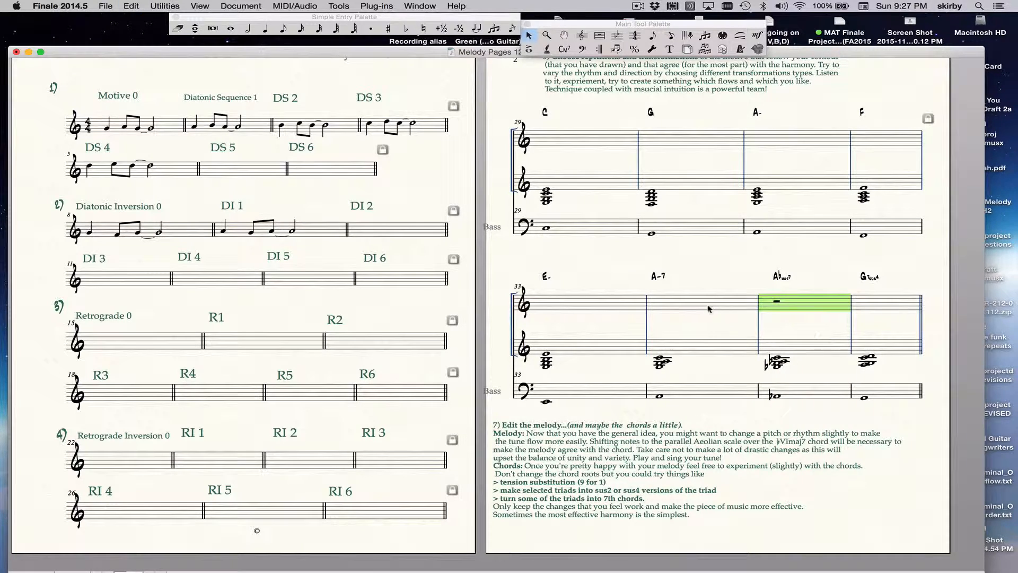
mouse_move(595, 198)
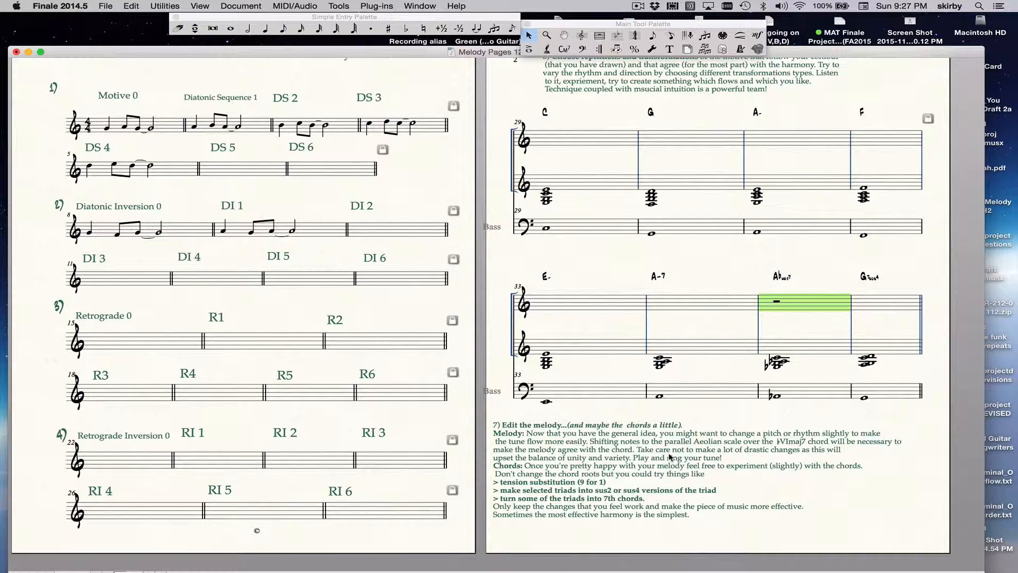
mouse_move(843, 298)
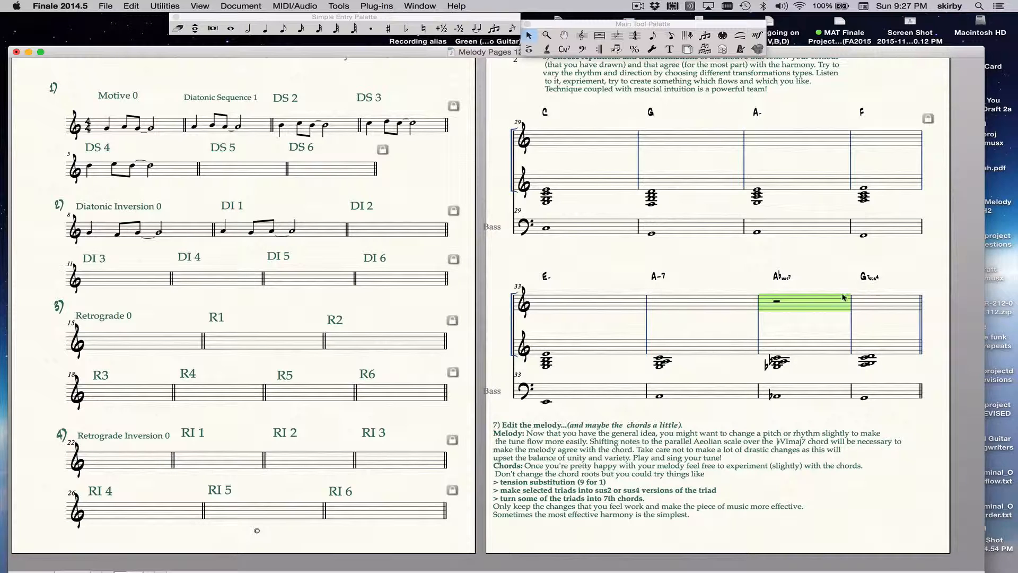
mouse_move(585, 185)
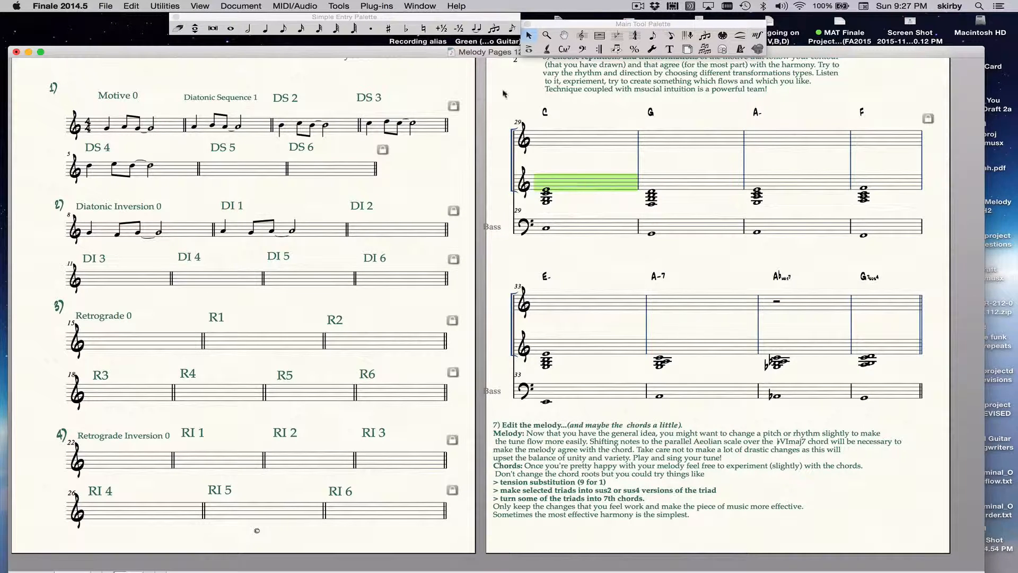
Step: Show the Playback Controls from the Window menu
click(420, 7)
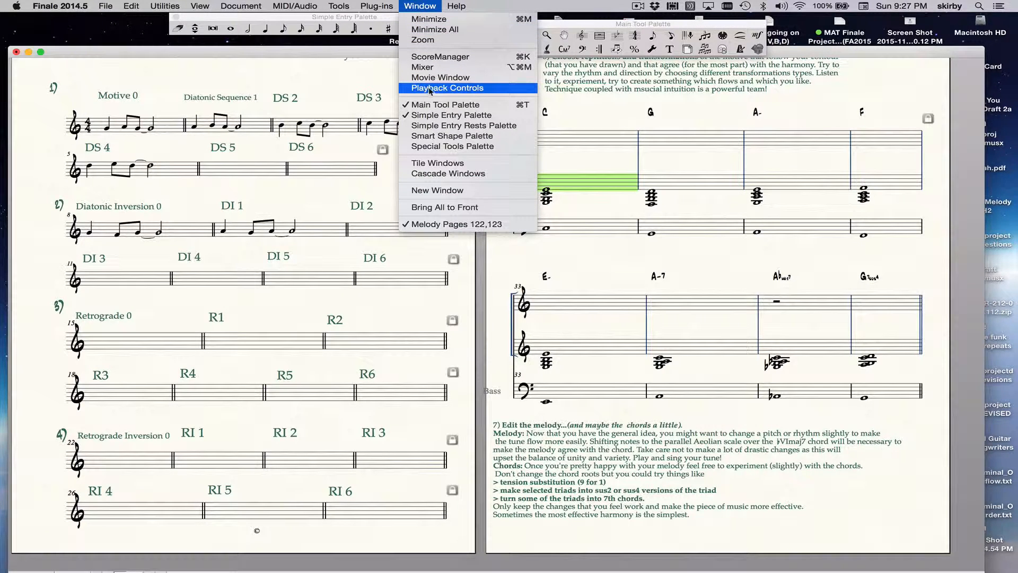
click(447, 88)
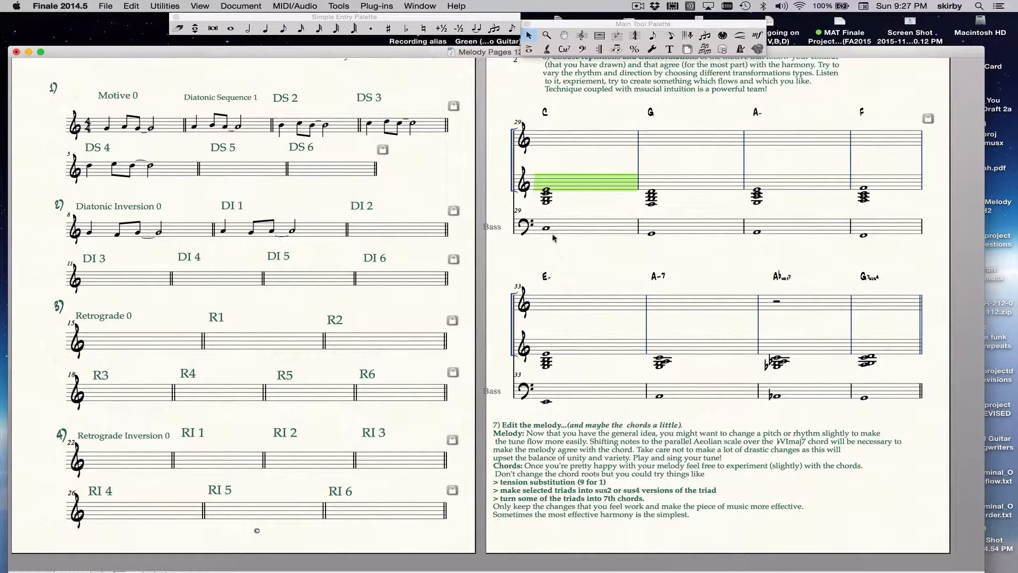
mouse_move(544, 250)
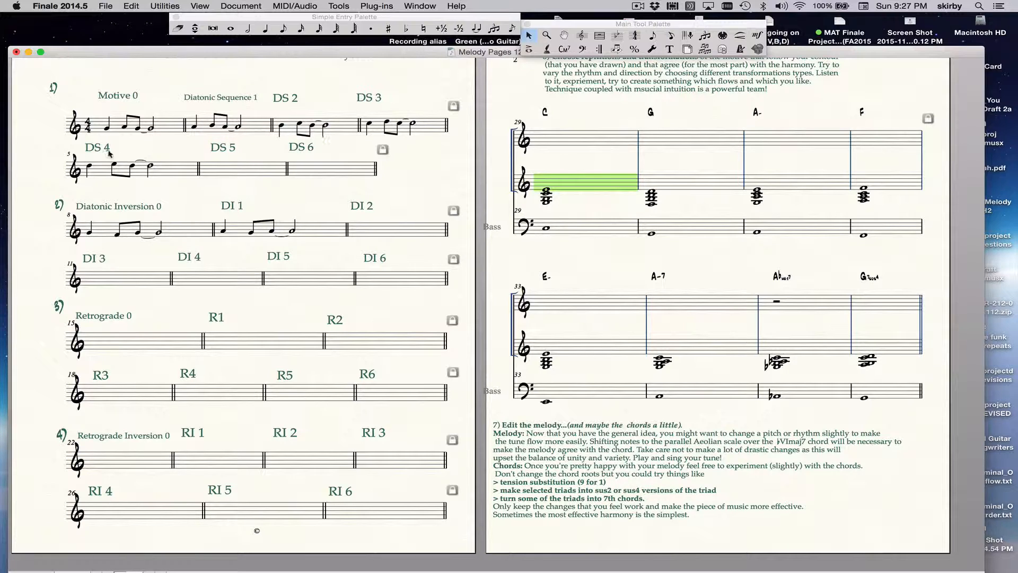
mouse_move(502, 162)
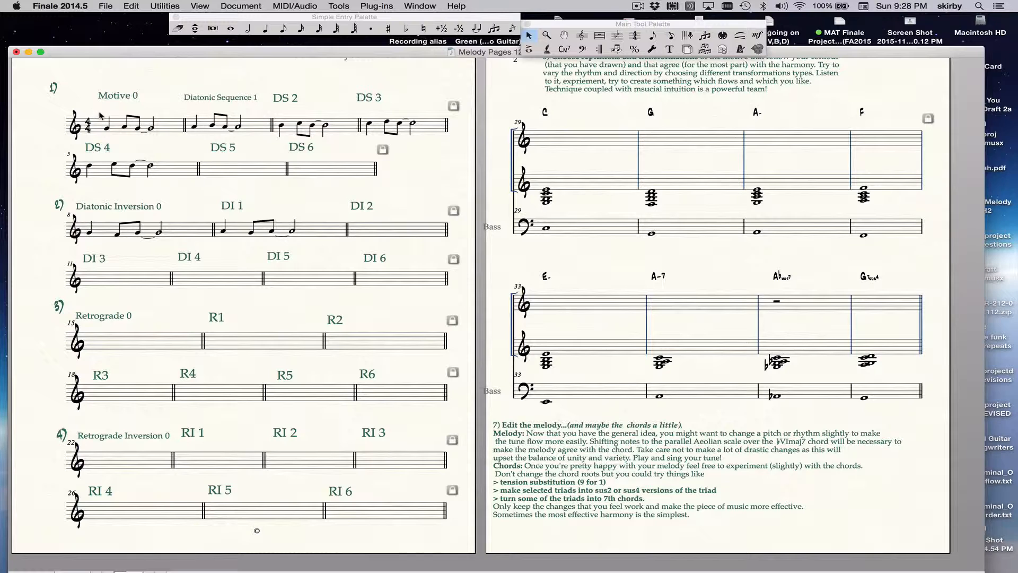
mouse_move(98, 140)
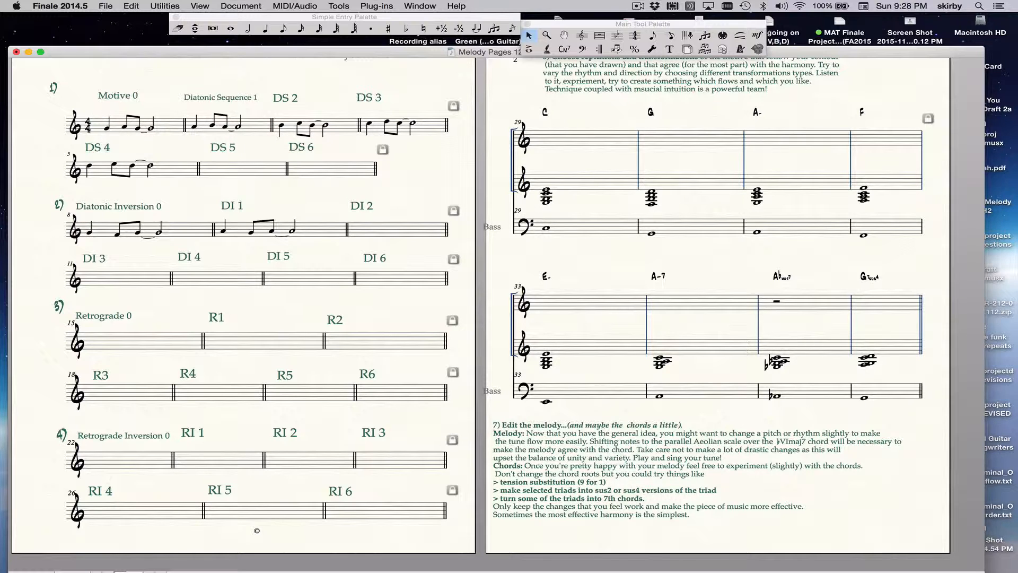
mouse_move(97, 139)
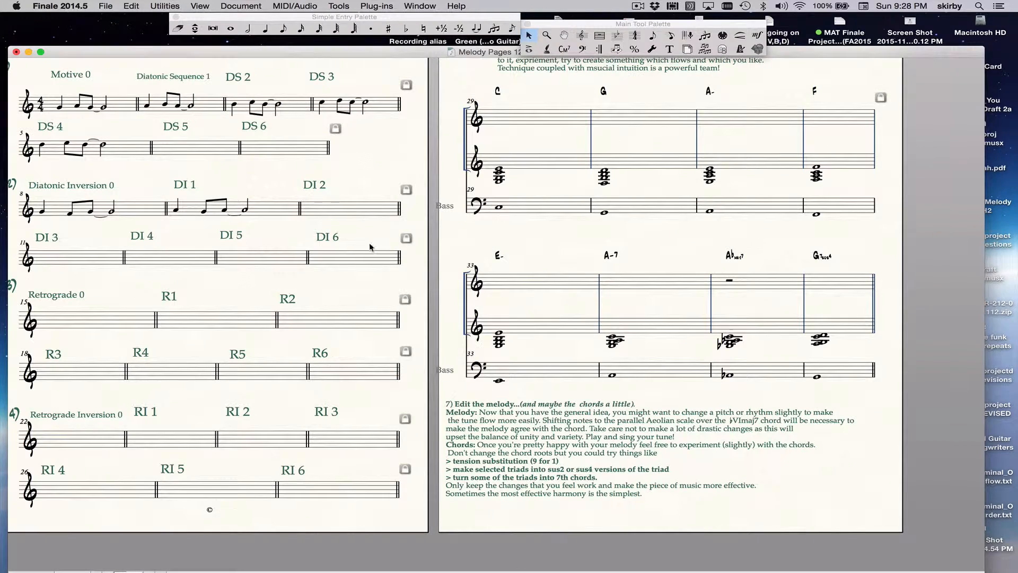
mouse_move(477, 128)
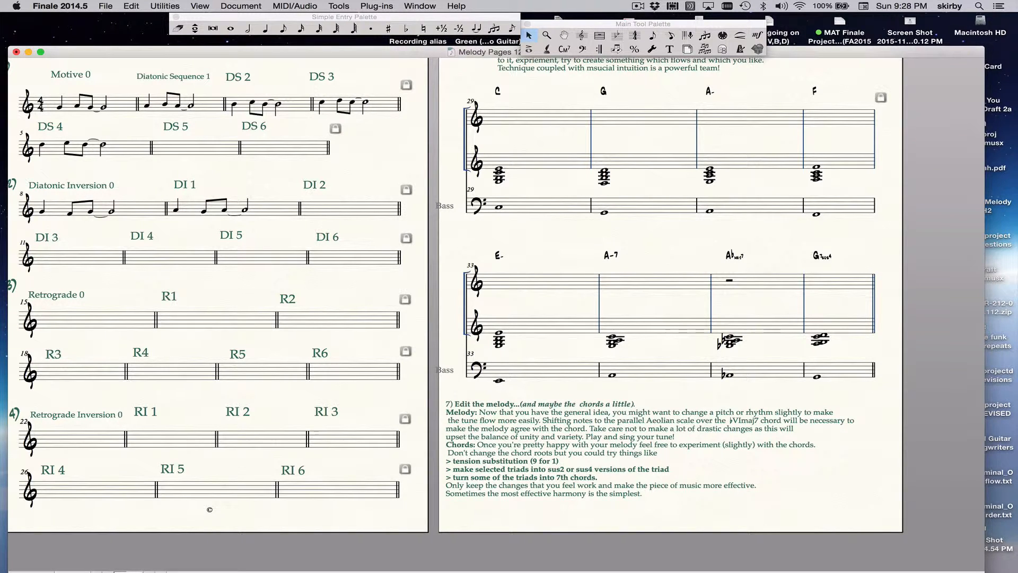
Step: Switch the score to Scroll View and scroll along the melody, piano, bass and drum staves
click(200, 6)
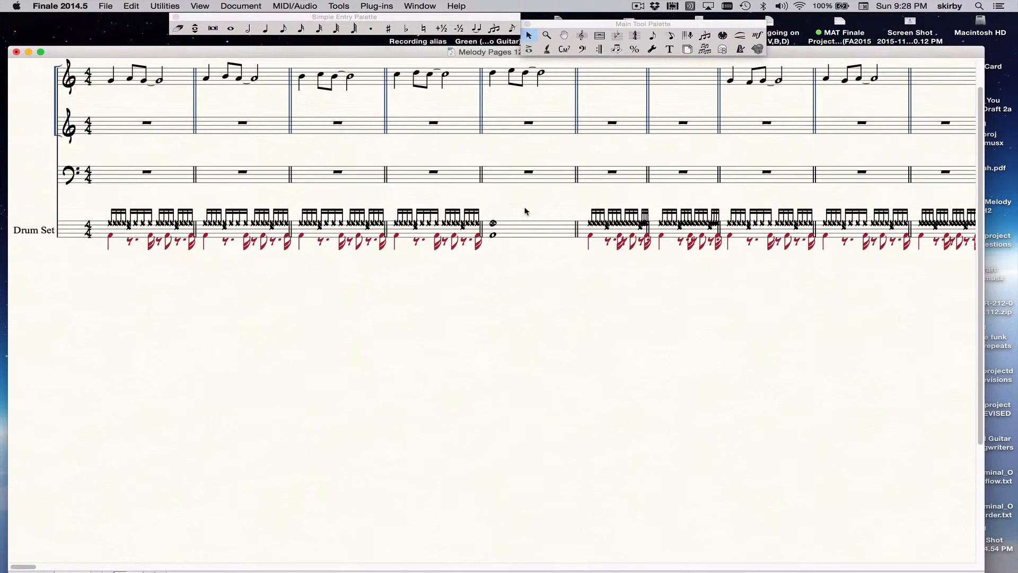
scroll(right, 3)
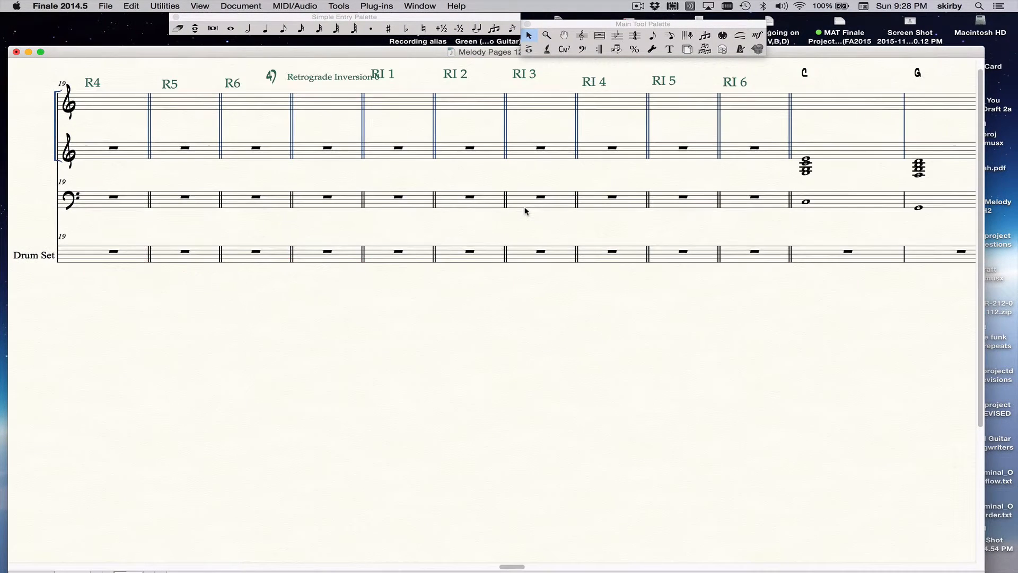